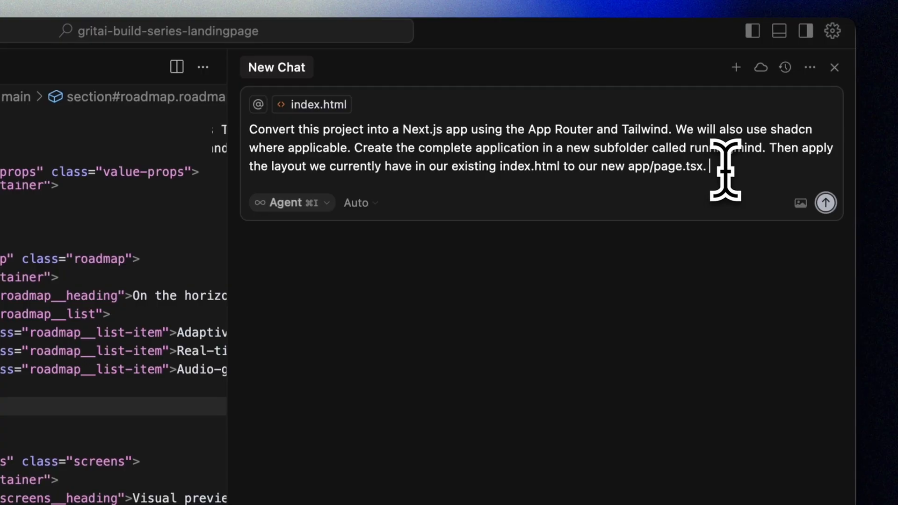
type("@")
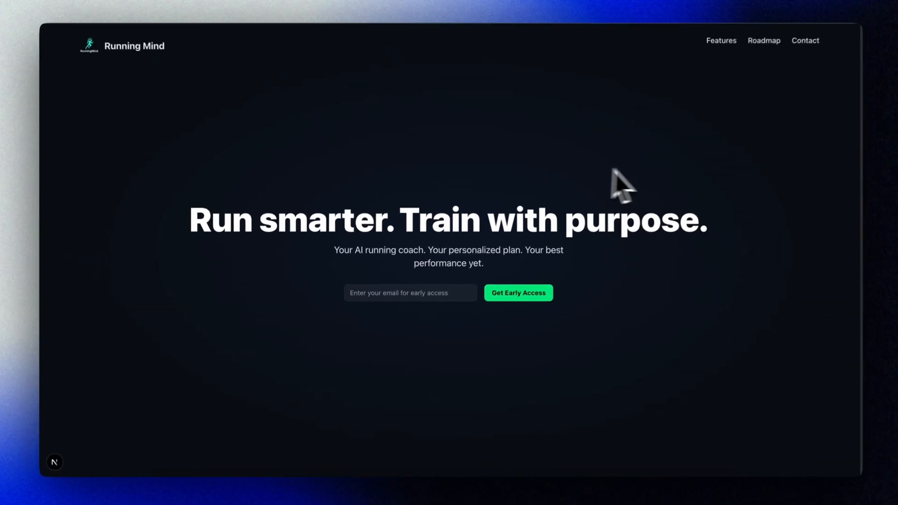
scroll("down", 3)
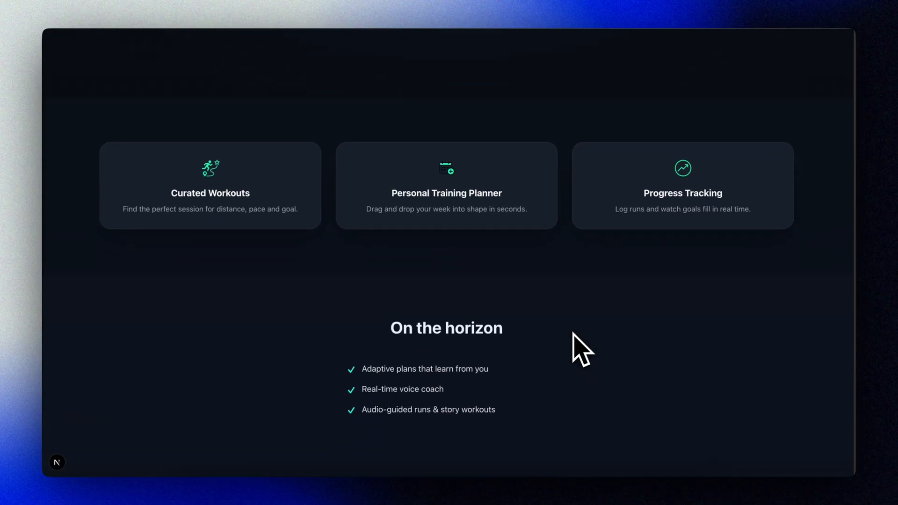
scroll("down", 3)
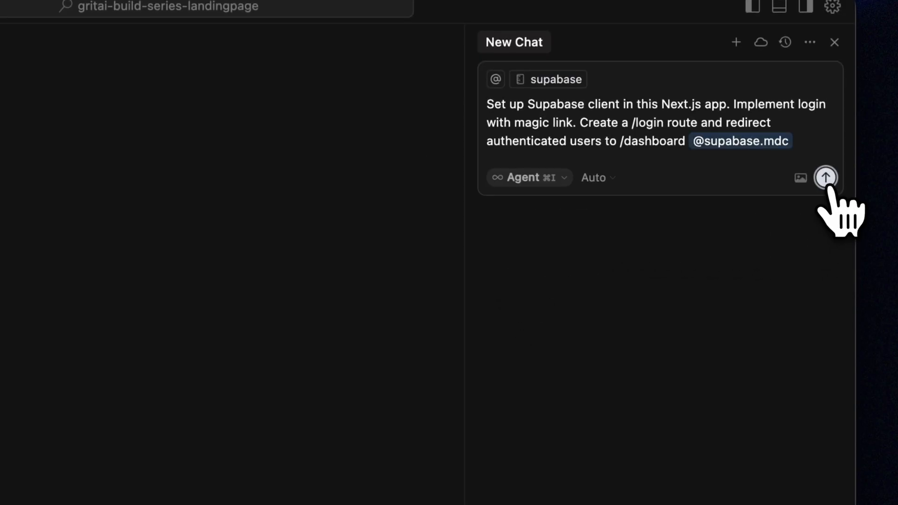
left_click(826, 178)
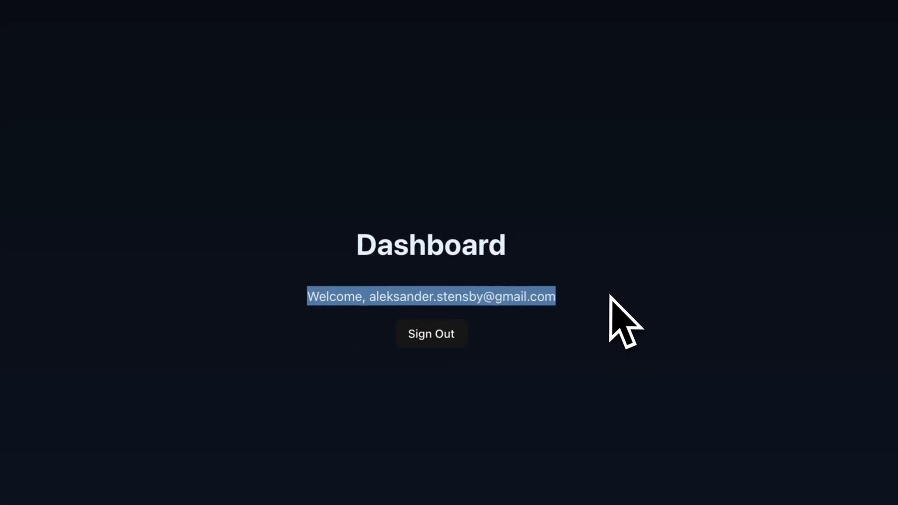
left_click(431, 333)
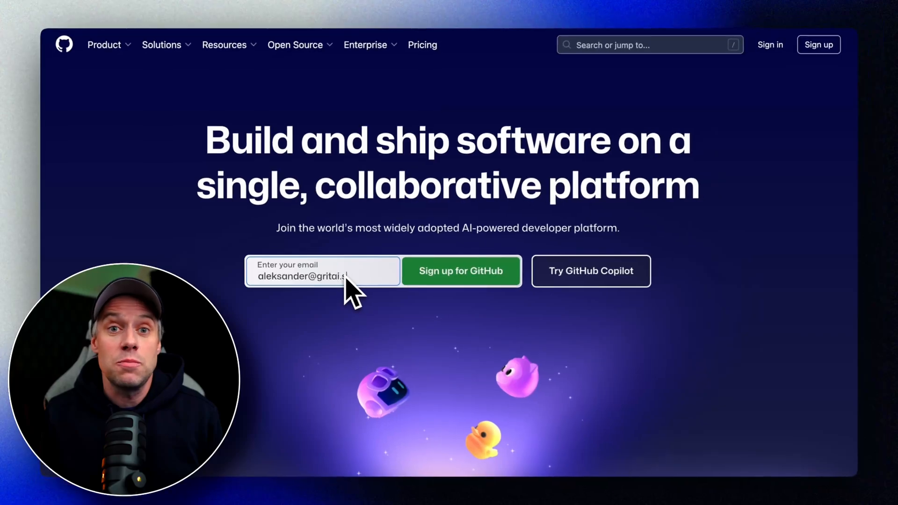
- Sign up for a GitHub account and authorize Cursor's GitHub sign-in via device activation
left_click(461, 271)
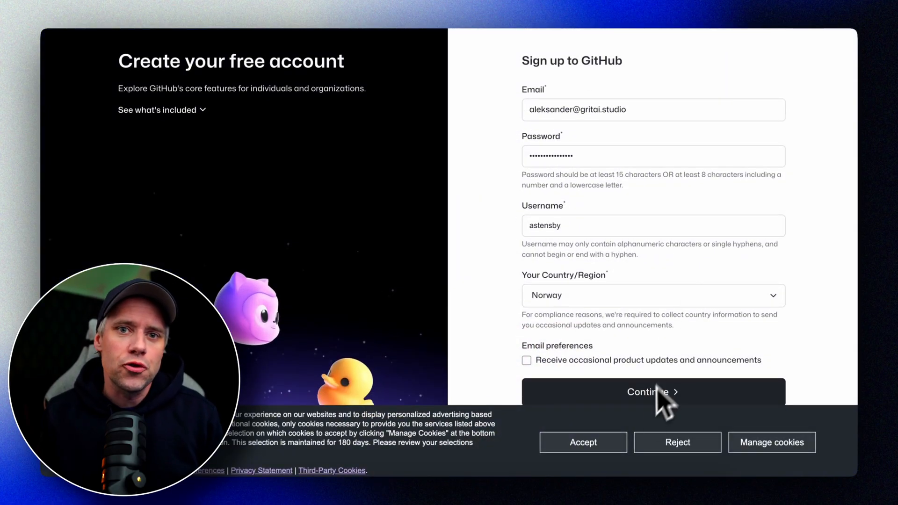
left_click(653, 392)
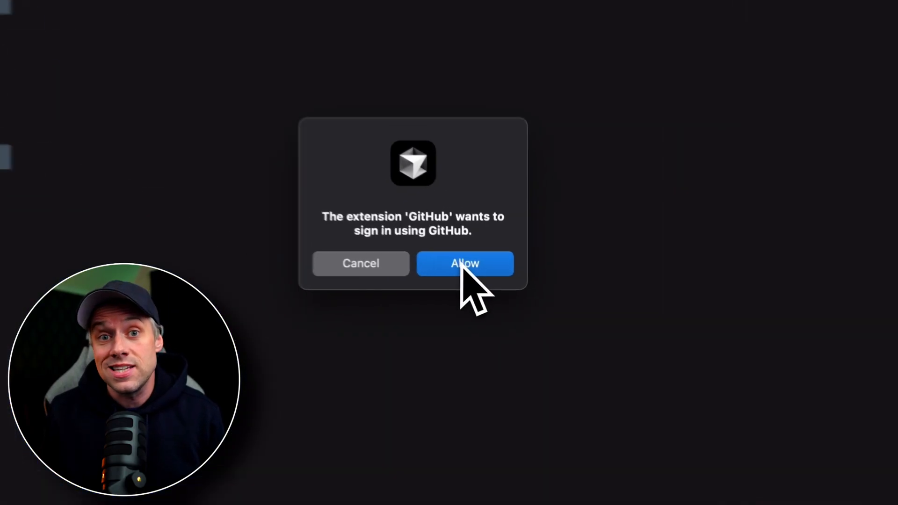
left_click(465, 263)
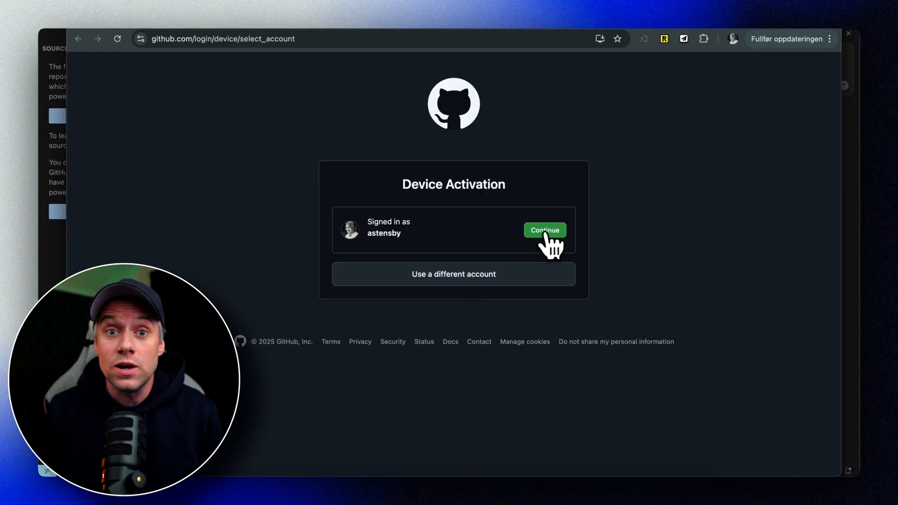
left_click(544, 230)
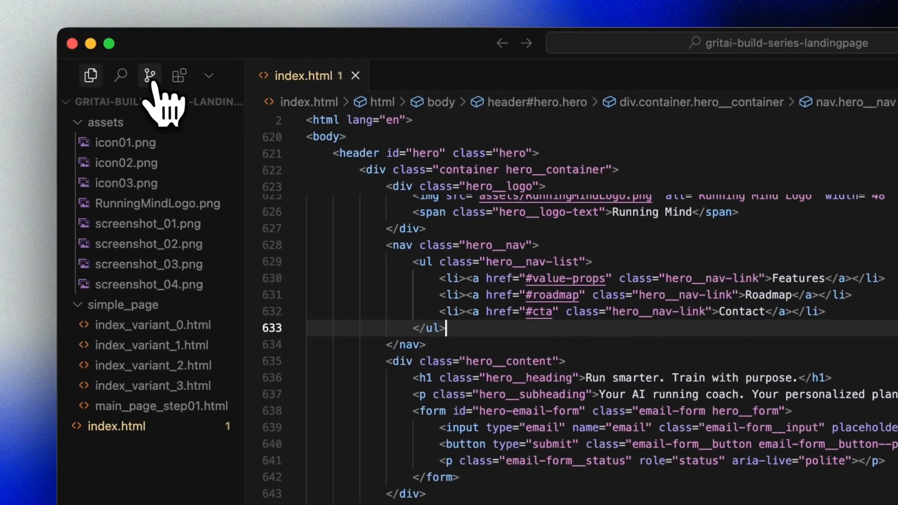
- Make the initial commit in Source Control and publish the branch as a private GitHub repository
left_click(149, 75)
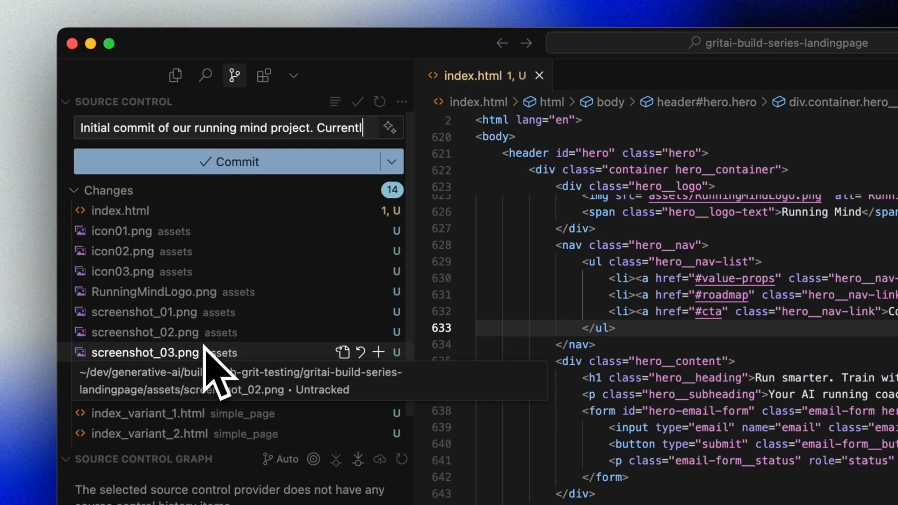
left_click(392, 161)
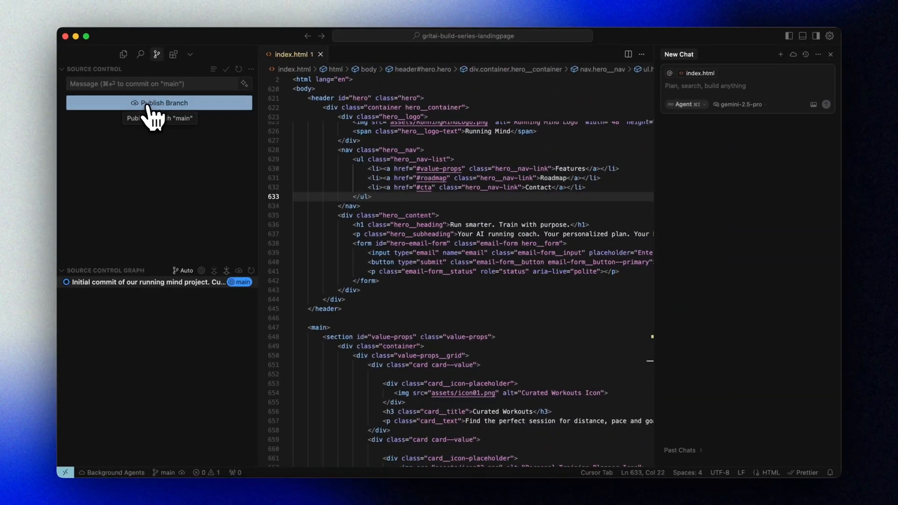
left_click(159, 103)
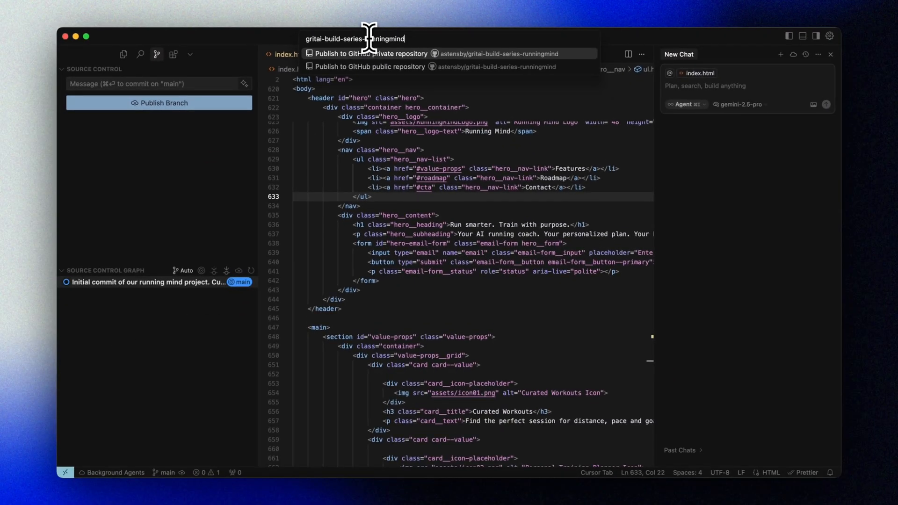
left_click(371, 66)
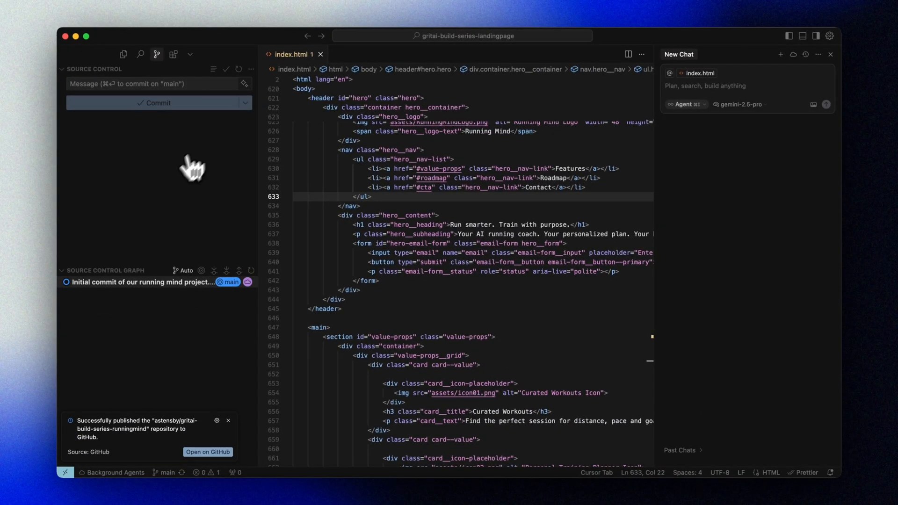
left_click(207, 452)
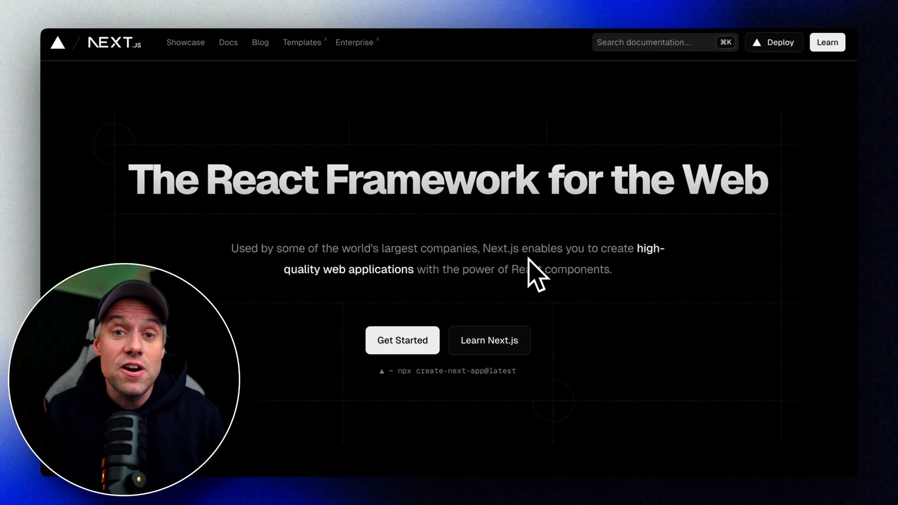
- Scroll through the Next.js homepage before reaching the Supabase Auth bootstrap prompt docs
scroll("down", 3)
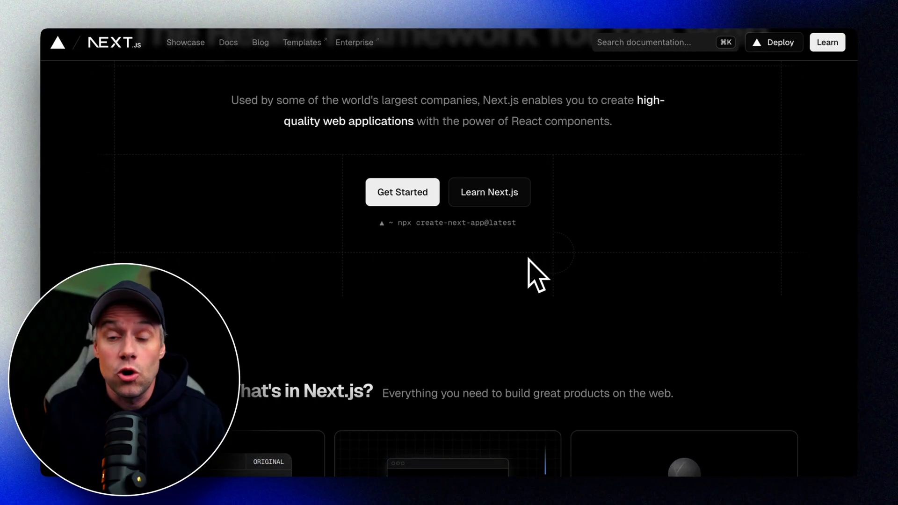
scroll("down", 3)
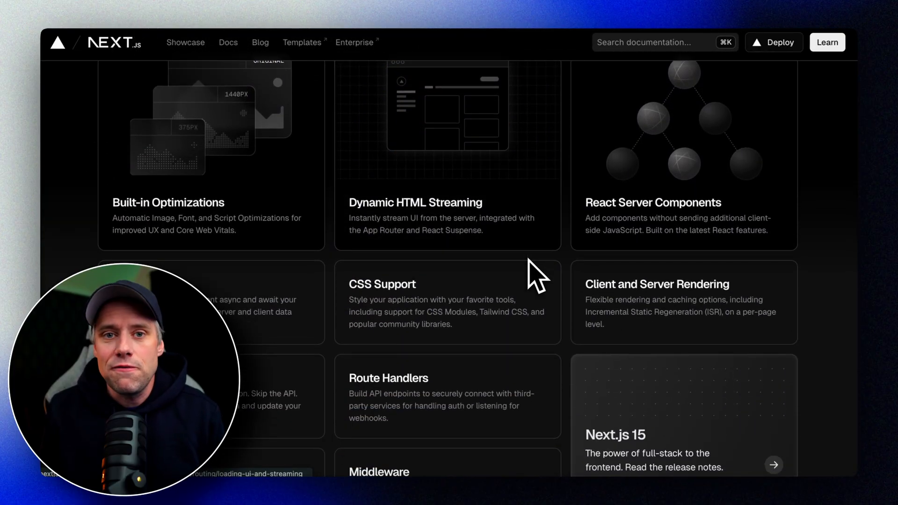
scroll("down", 3)
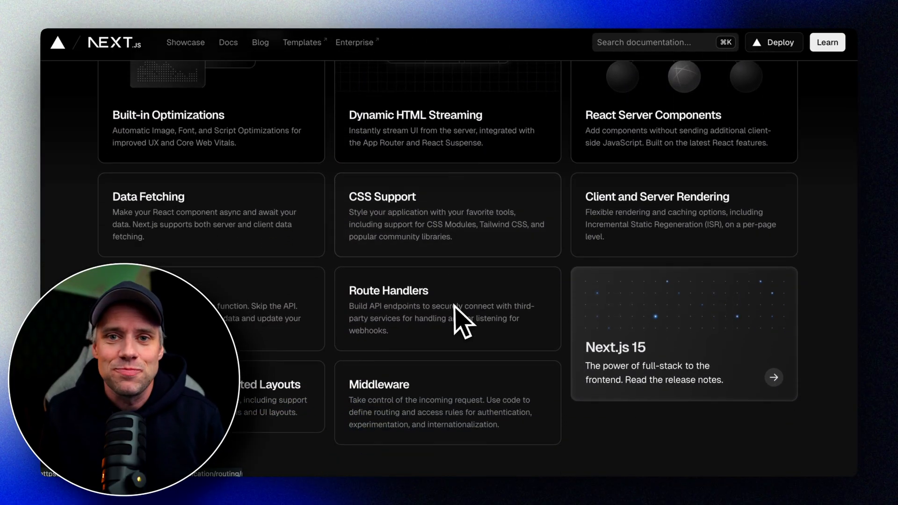
scroll("down", 3)
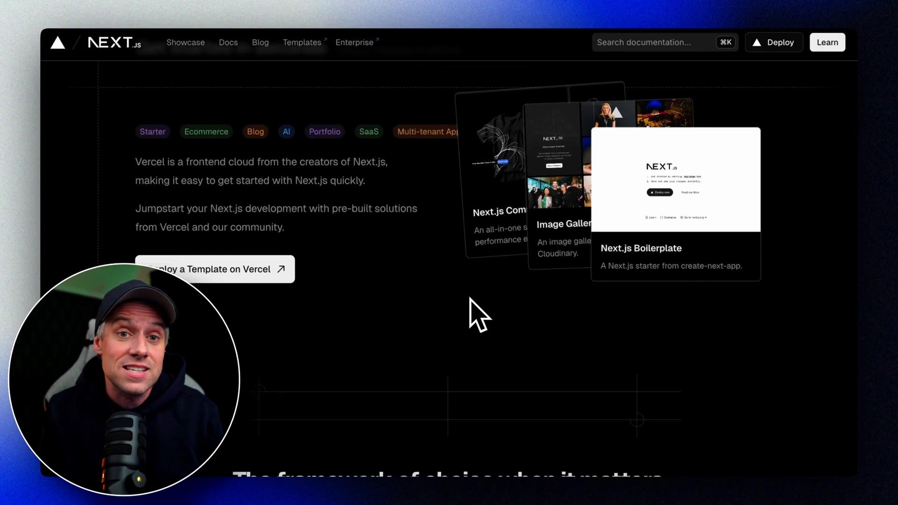
scroll("down", 3)
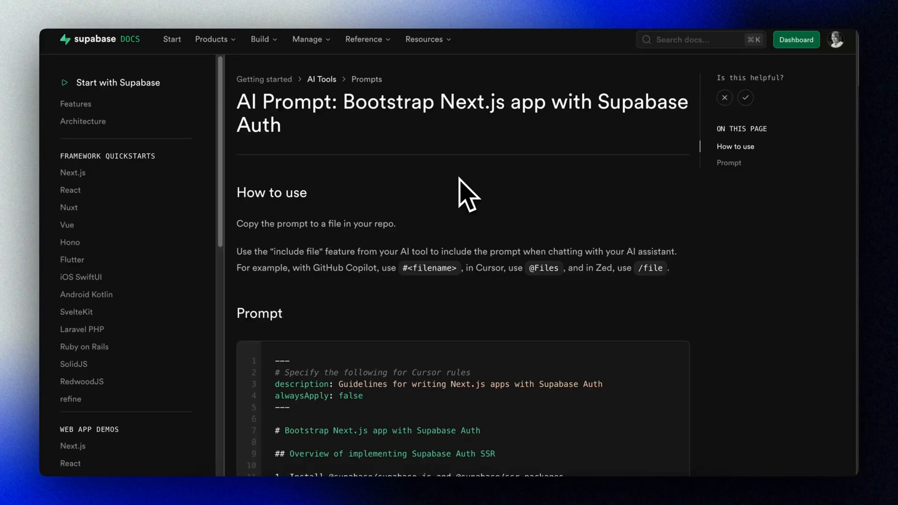
- Scroll the Supabase docs page before switching to Cursor's General settings
scroll("down", 3)
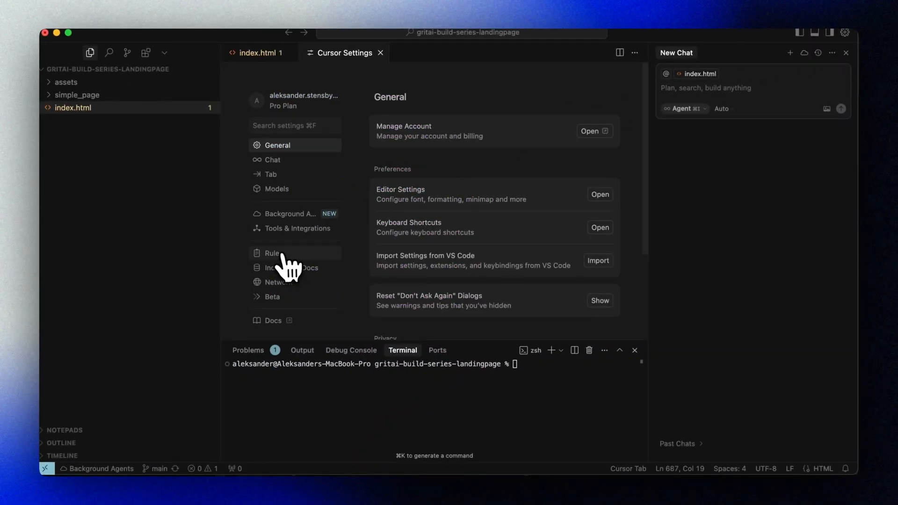
- Add a project rule named nextjs in Settings > Rules holding Next.js 15 and React 19 standards
left_click(272, 253)
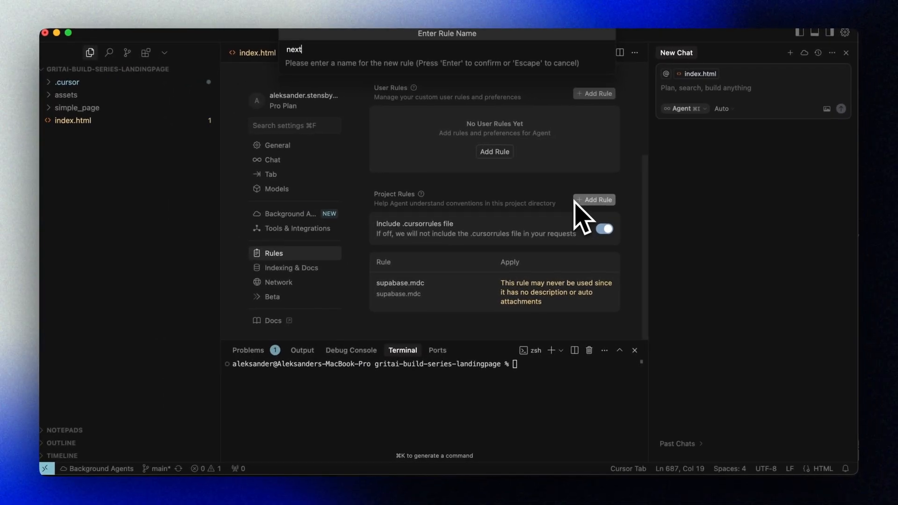
type("js")
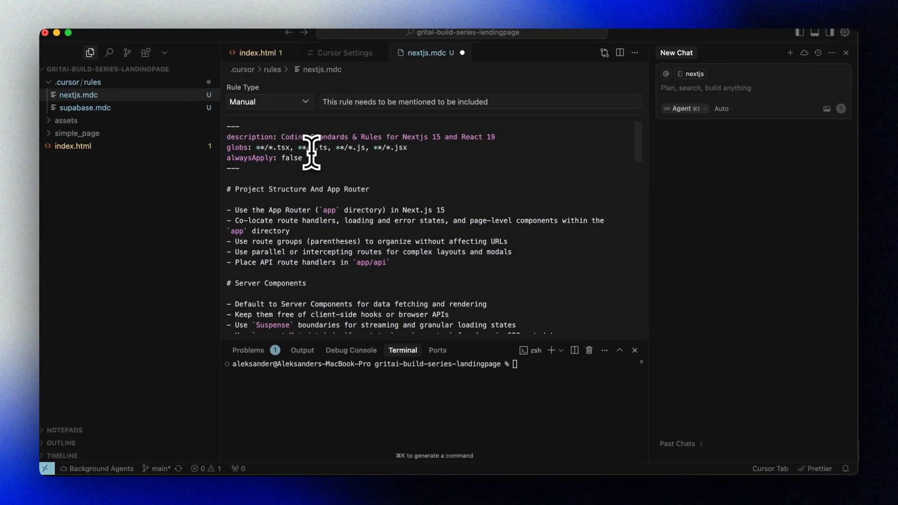
mouse_move(451, 159)
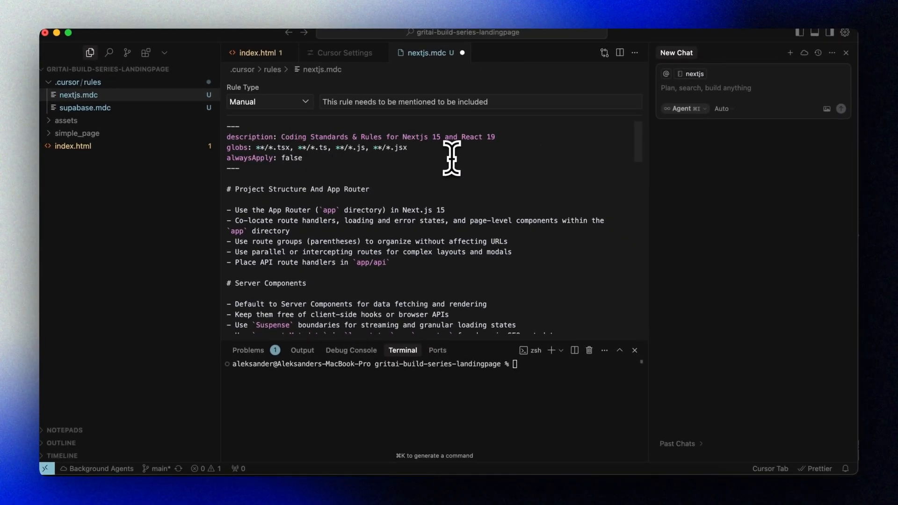
- Draft the Next.js conversion prompt in a widened chat pane with the nextjs.mdc rule attached
left_click(259, 53)
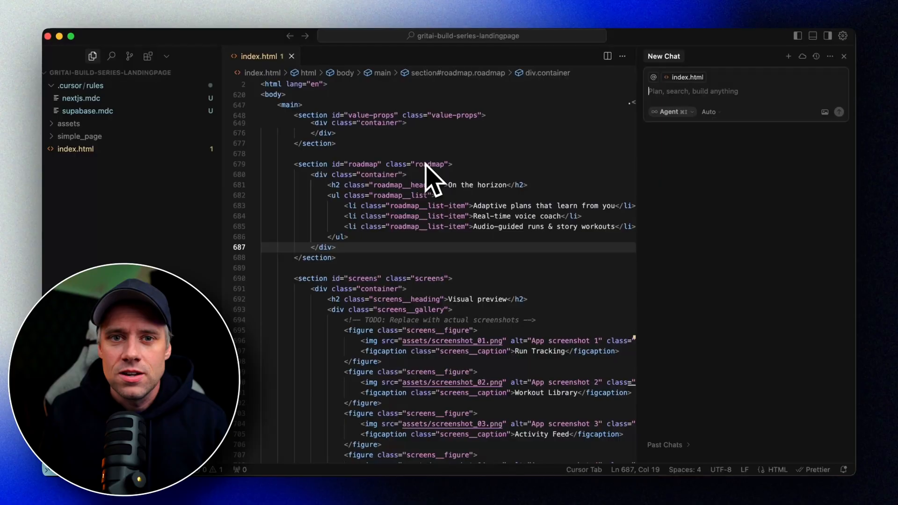
mouse_move(693, 155)
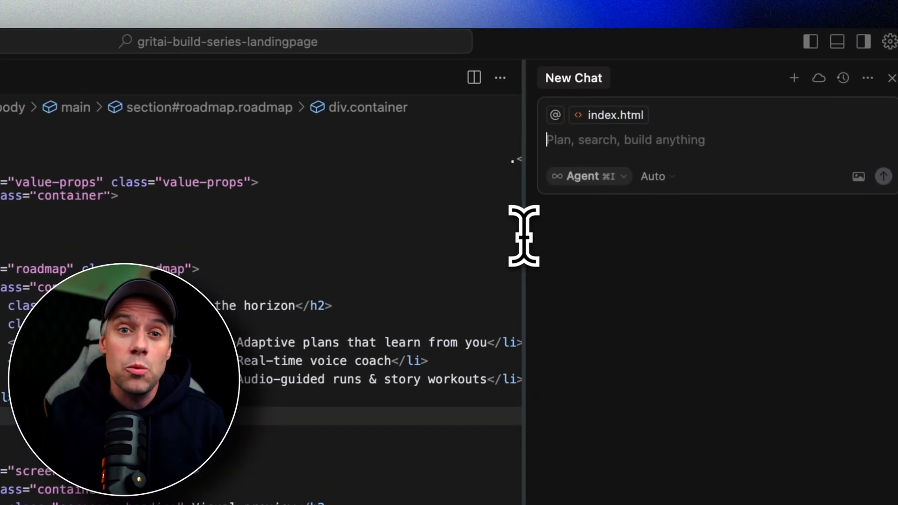
left_click_drag(523, 235, 318, 206)
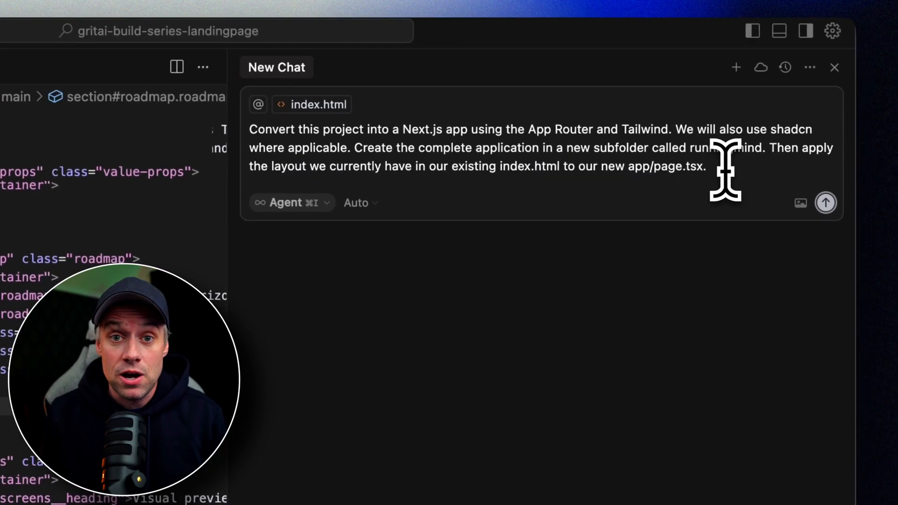
type("@")
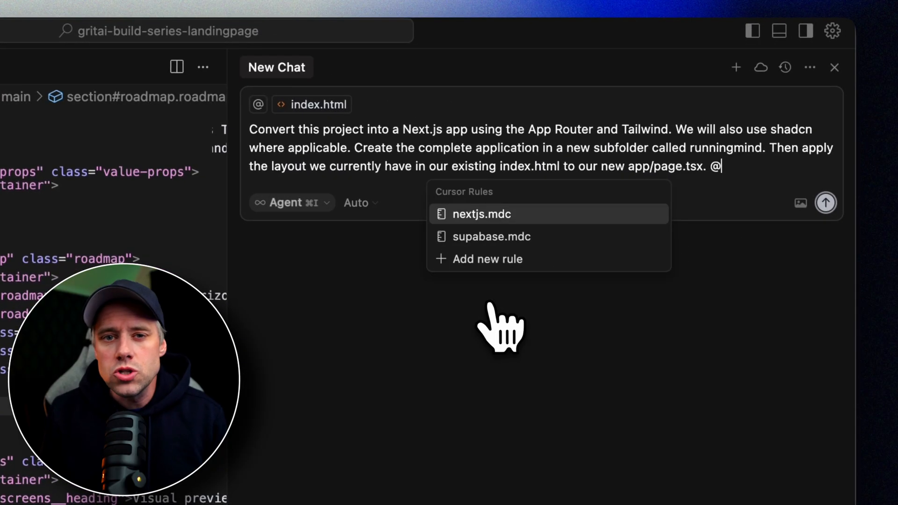
left_click(482, 213)
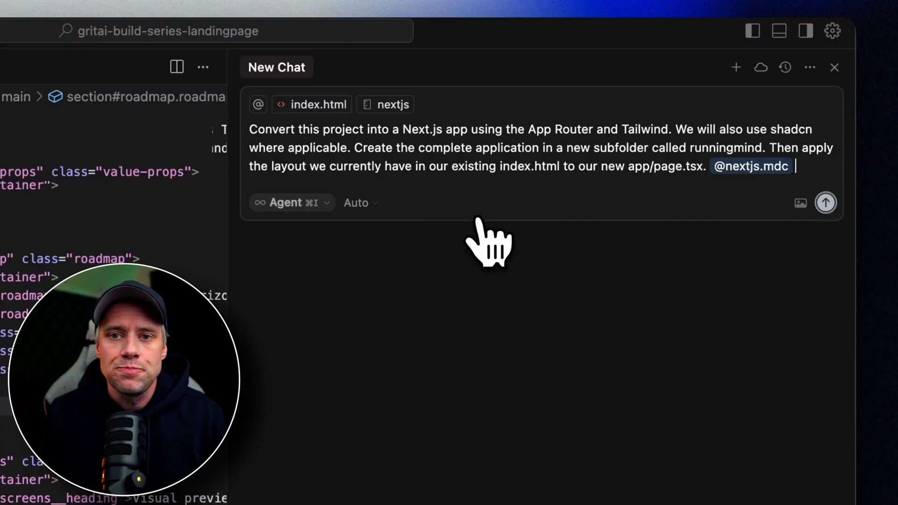
mouse_move(550, 201)
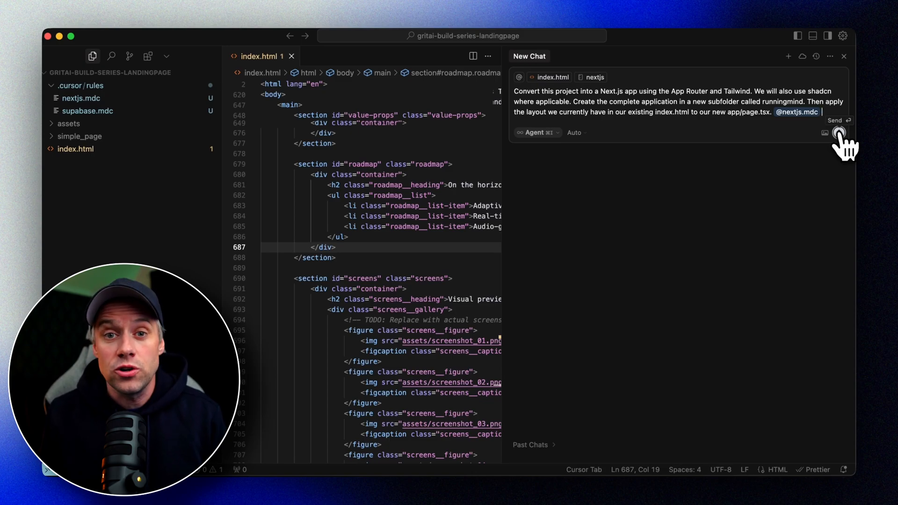
- Send the conversion request and approve deleting index.html and removing the assets and simple_page folders
left_click(836, 121)
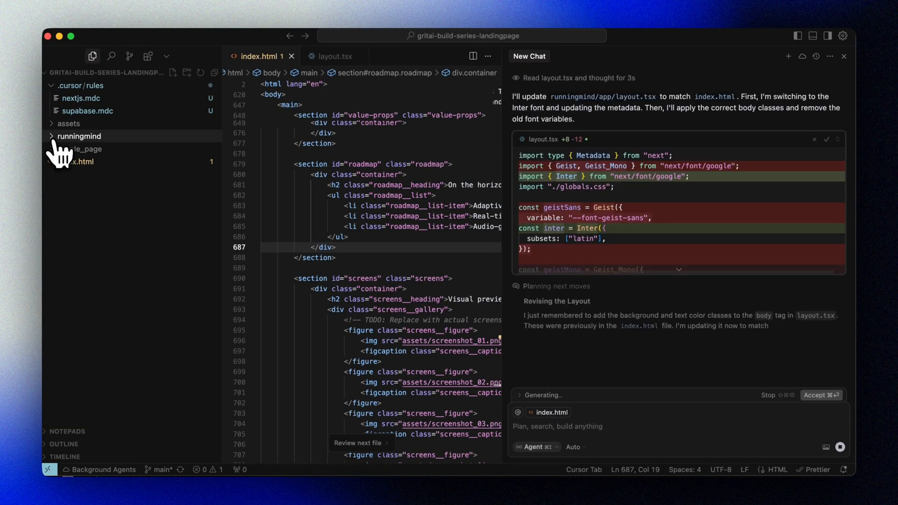
left_click(79, 136)
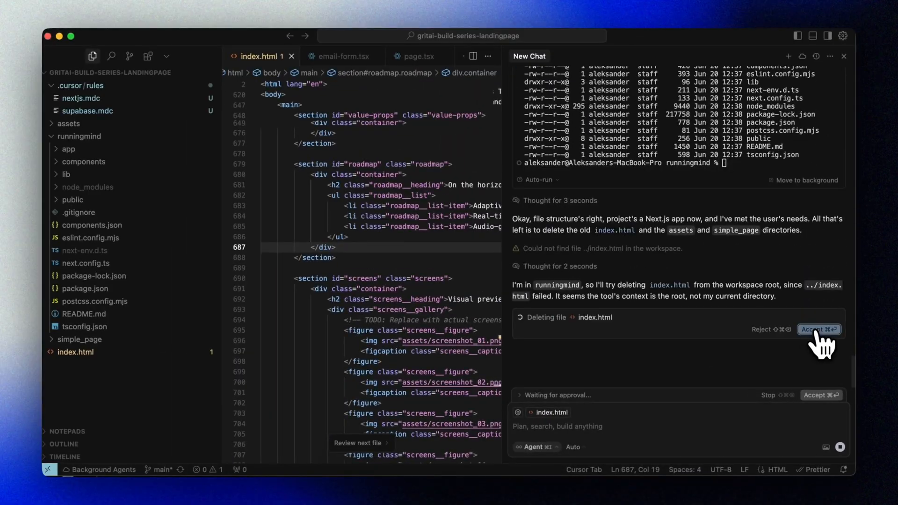
left_click(818, 328)
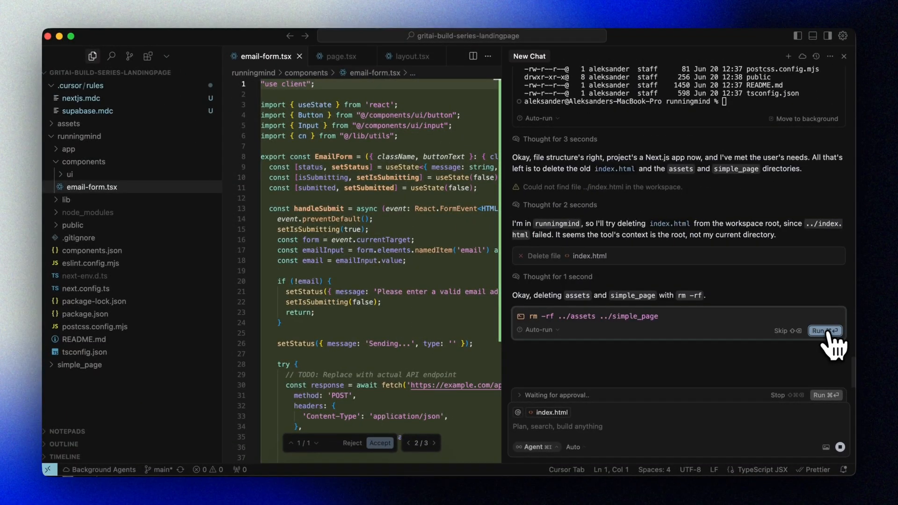
left_click(824, 330)
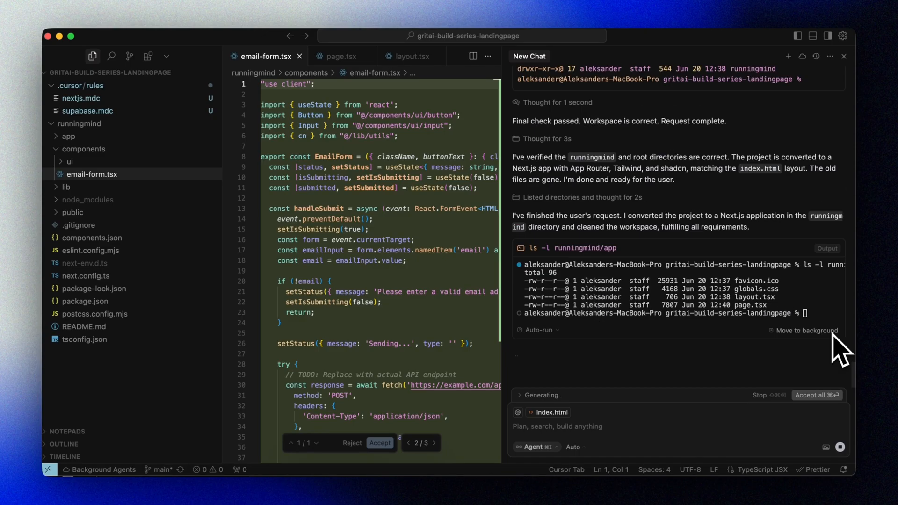
scroll("down", 3)
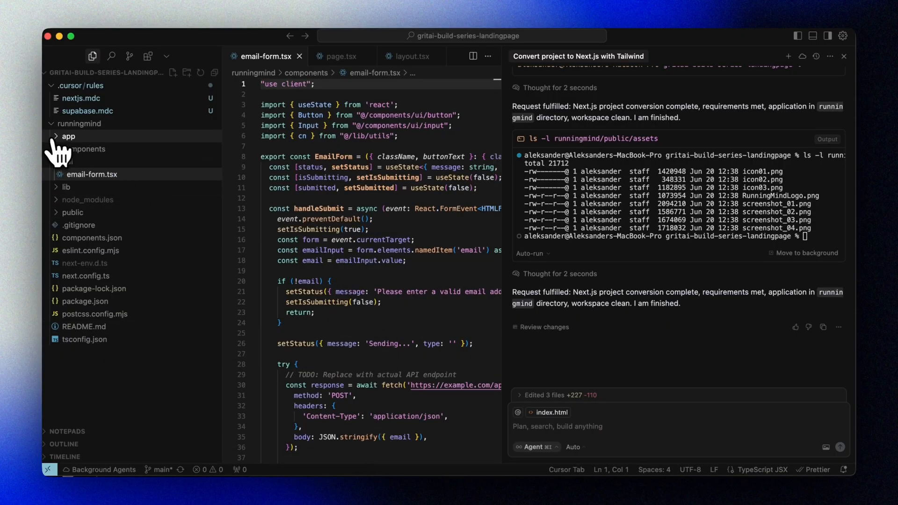
- Review app/page.tsx, the lib and public/assets folders, and the .gitignore file in the Explorer
left_click(68, 136)
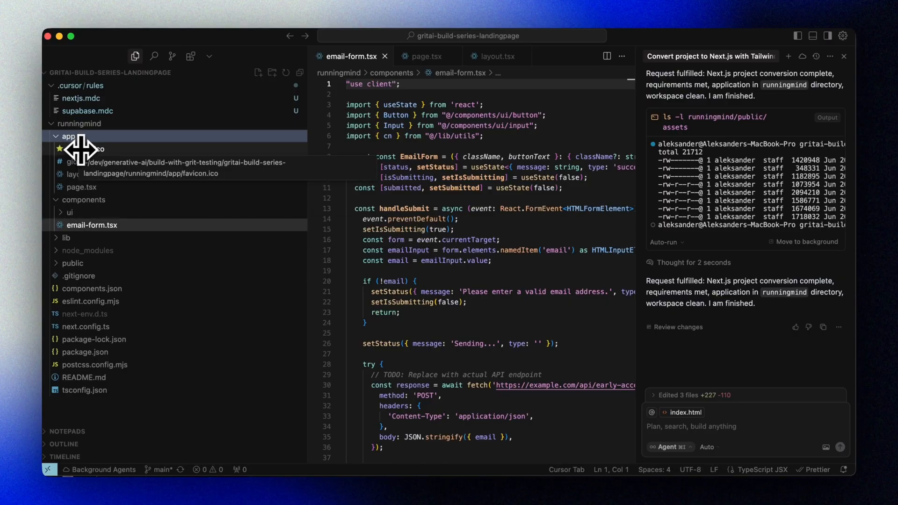
left_click(83, 174)
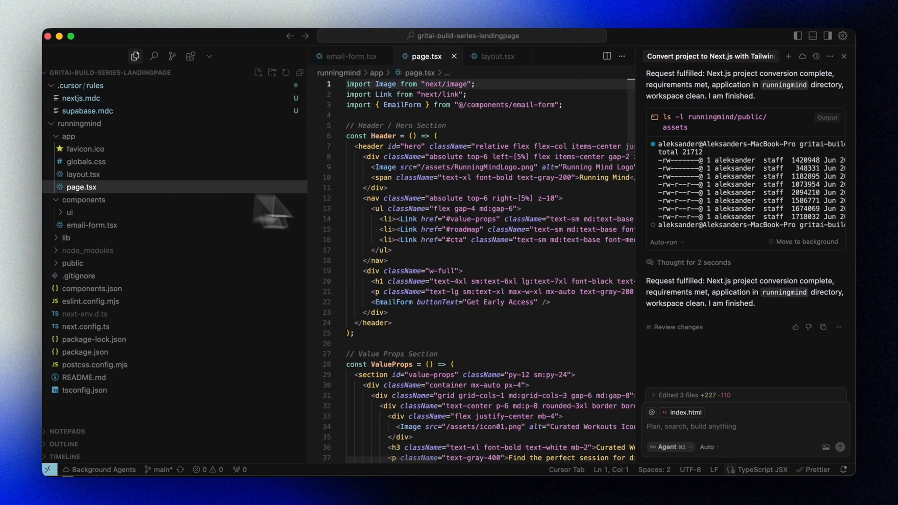
scroll("down", 3)
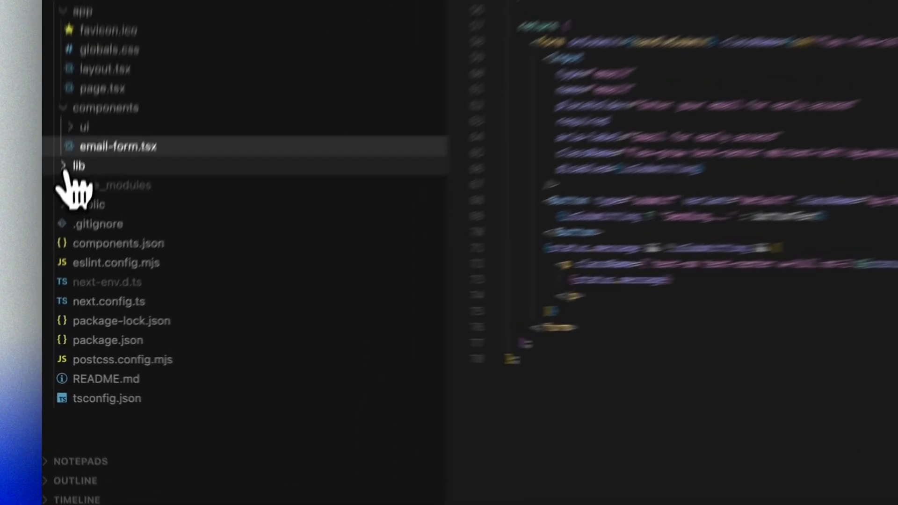
left_click(78, 165)
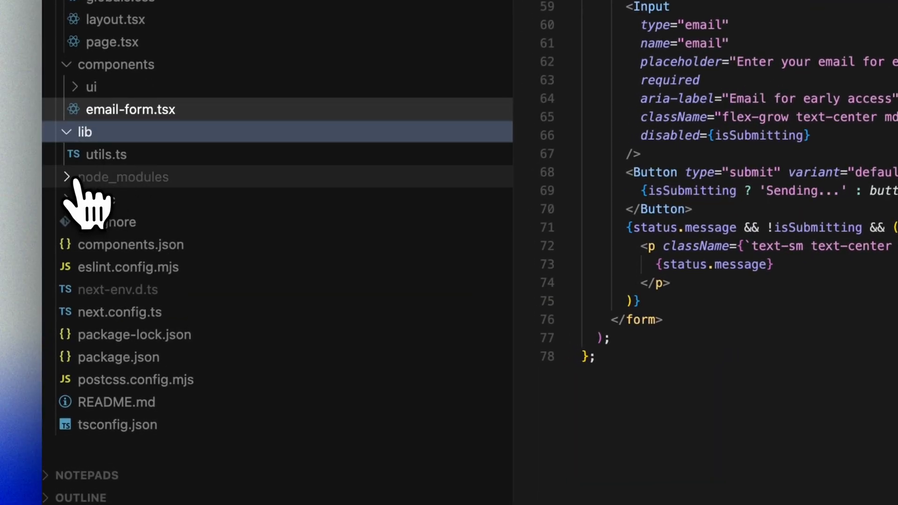
left_click(94, 199)
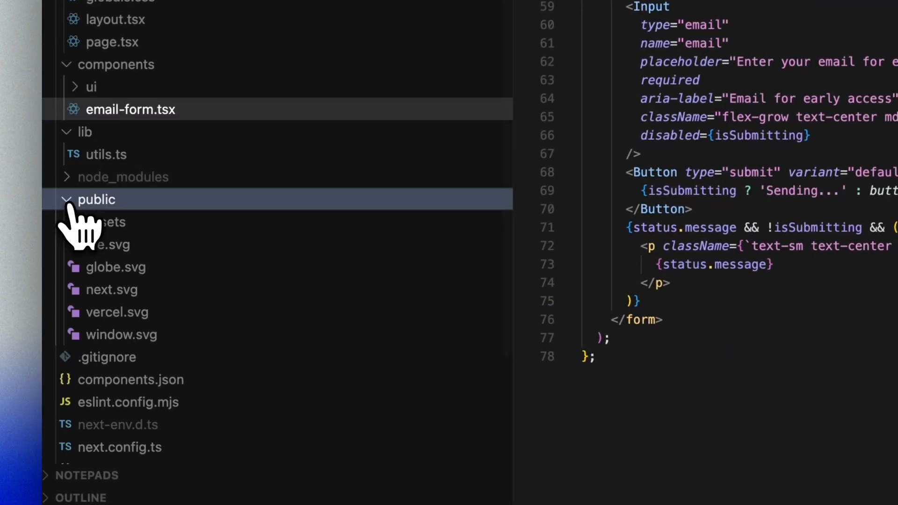
left_click(95, 199)
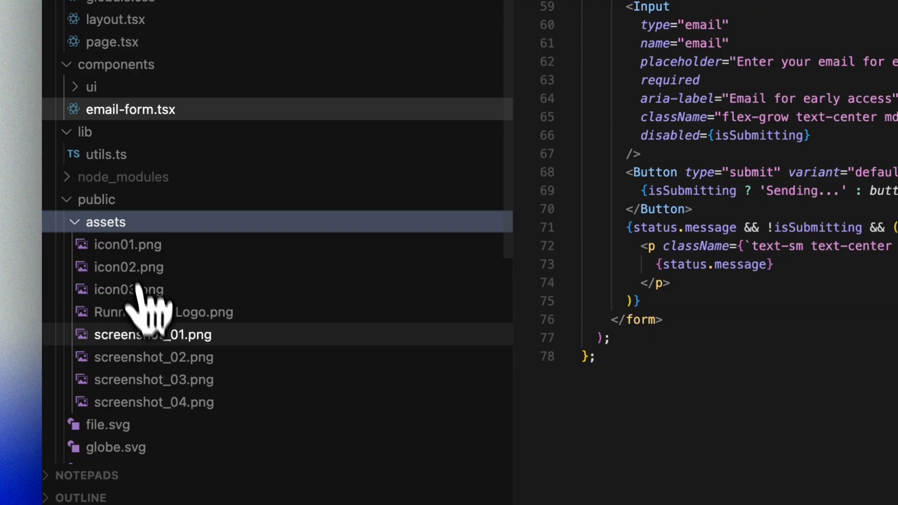
left_click(105, 223)
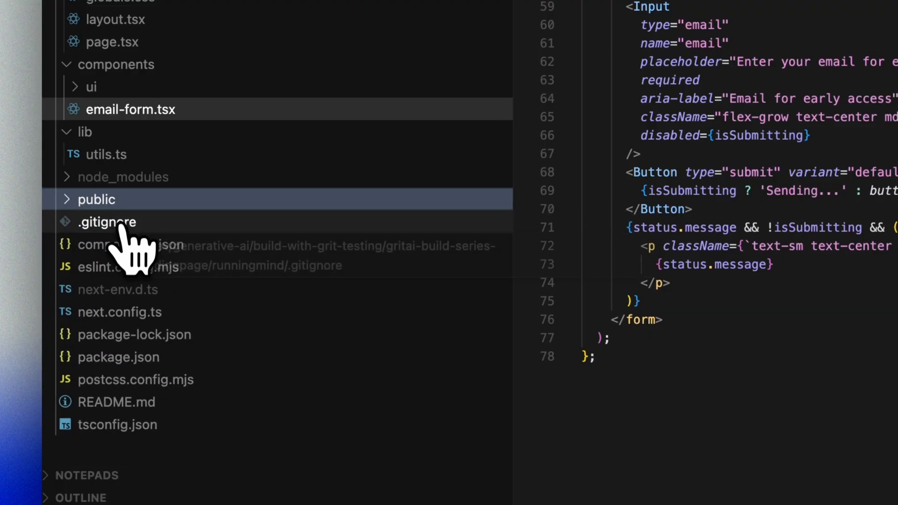
left_click(107, 223)
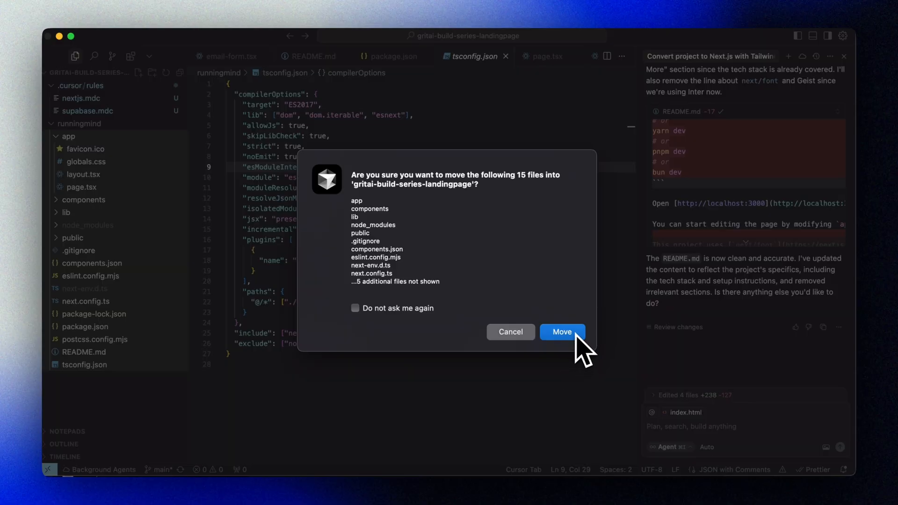
- Confirm moving the 15 files to the root with updated imports, then trash the emptied runningmind folder
left_click(560, 332)
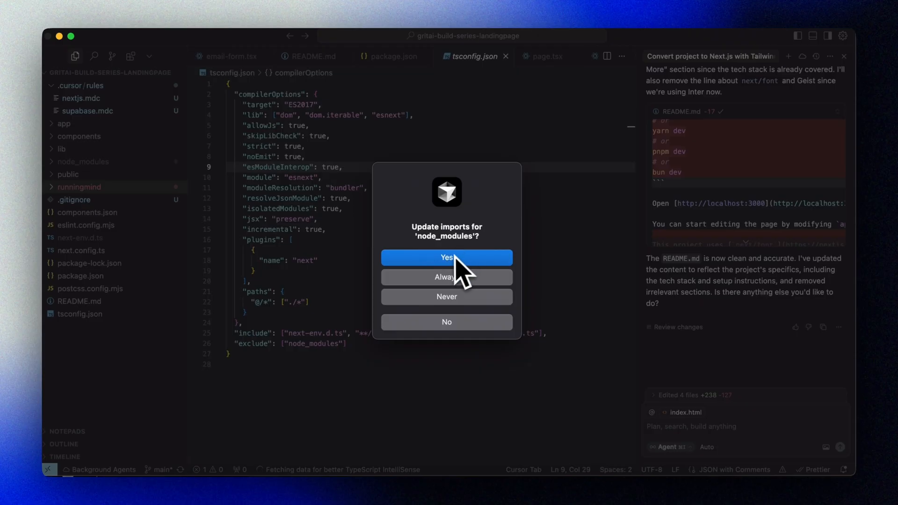
left_click(446, 257)
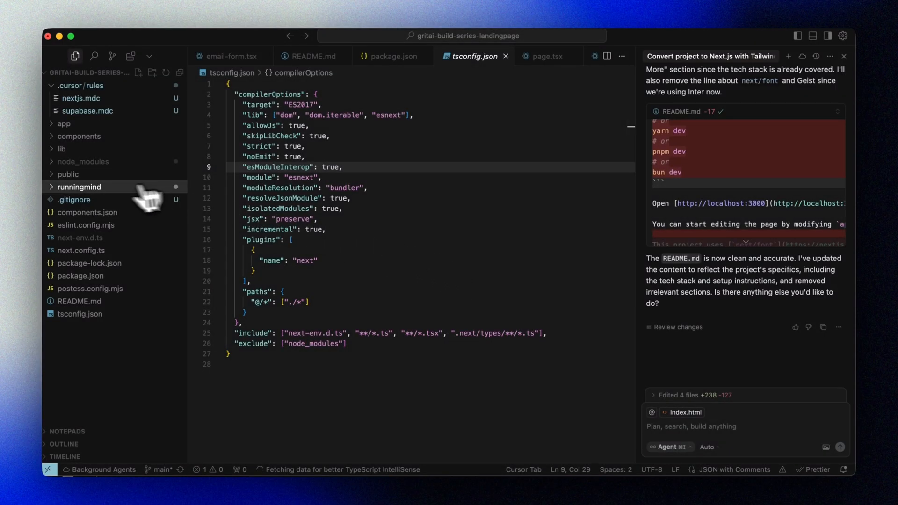
right_click(79, 187)
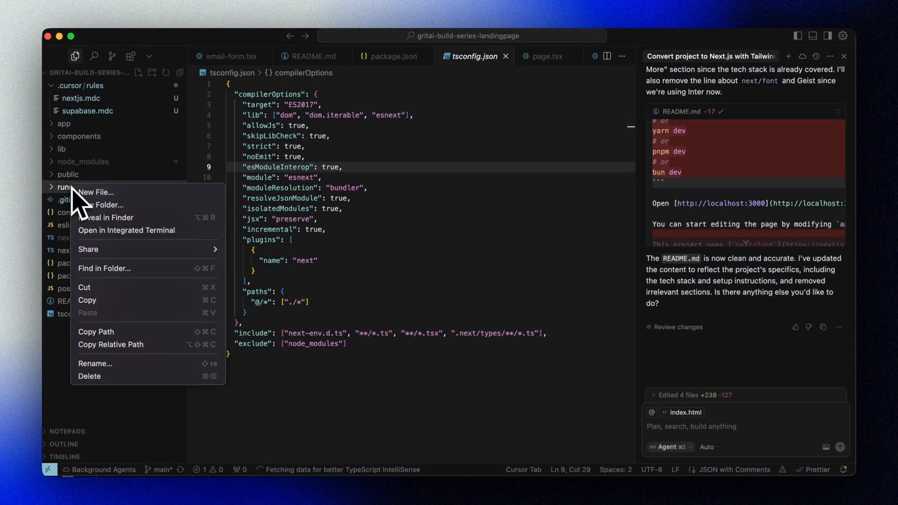
left_click(90, 376)
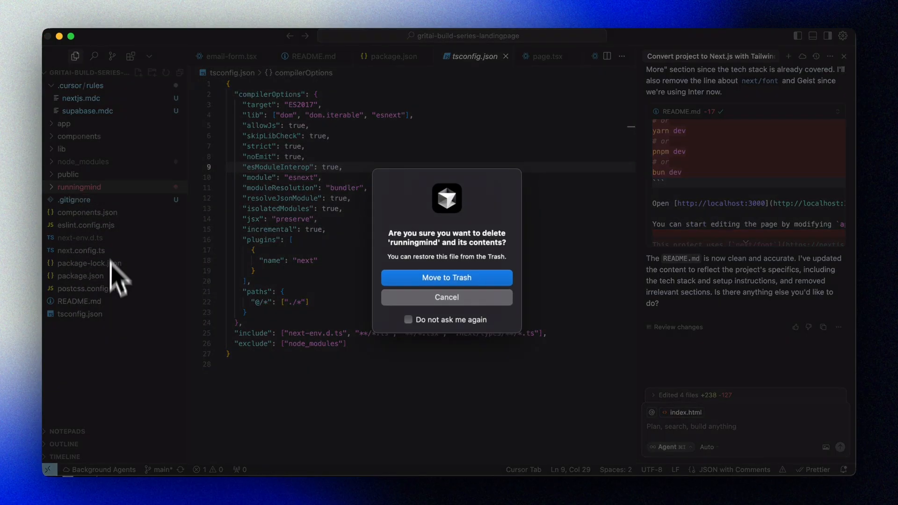
left_click(446, 277)
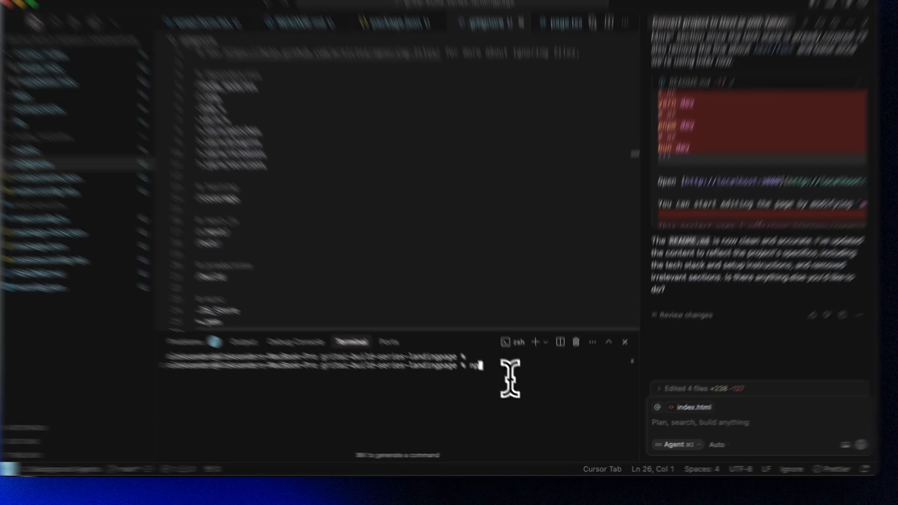
- Run npm install and npm run dev so the site is served at localhost:3000
type("npm in")
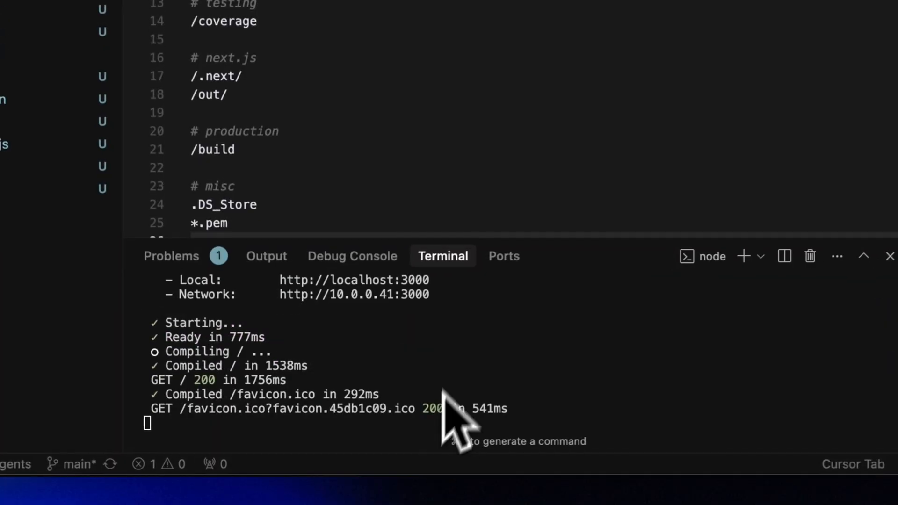
mouse_move(354, 280)
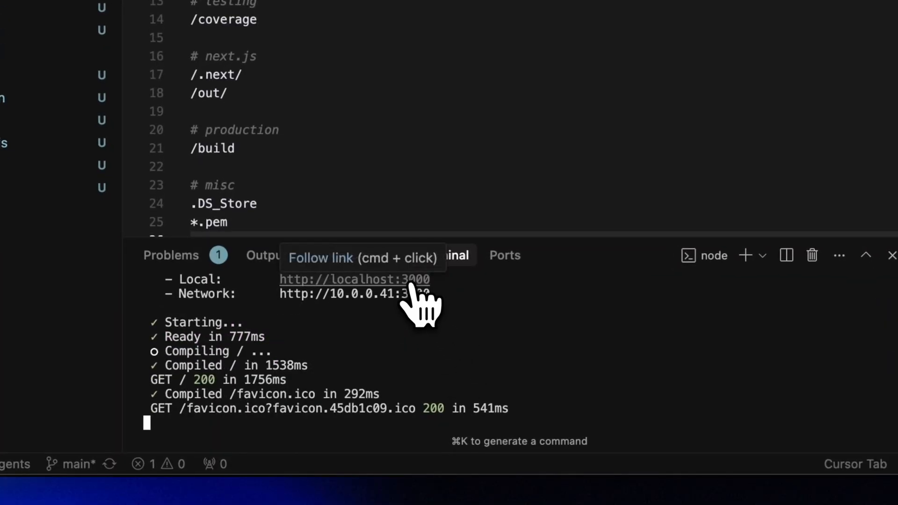
- Open localhost:3000 from the terminal link and scroll through the landing page to the waitlist and footer
left_click(353, 280)
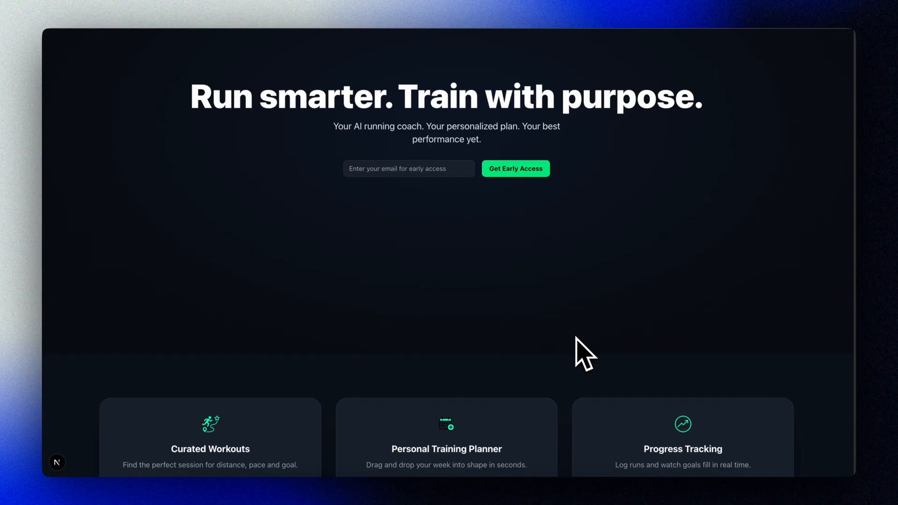
scroll("down", 3)
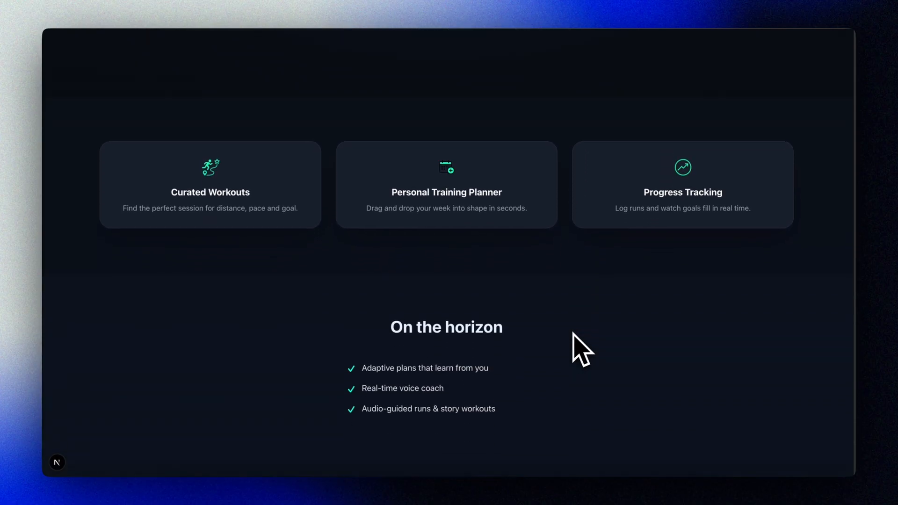
scroll("down", 3)
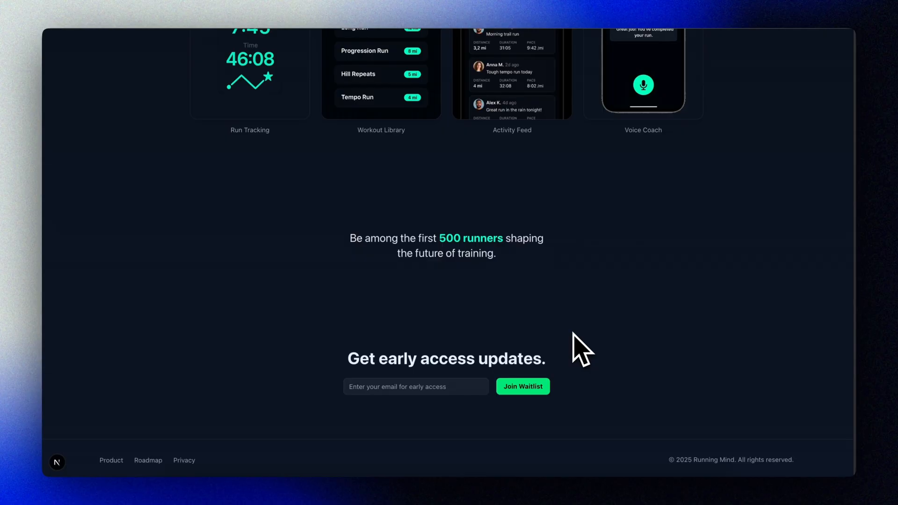
mouse_move(371, 469)
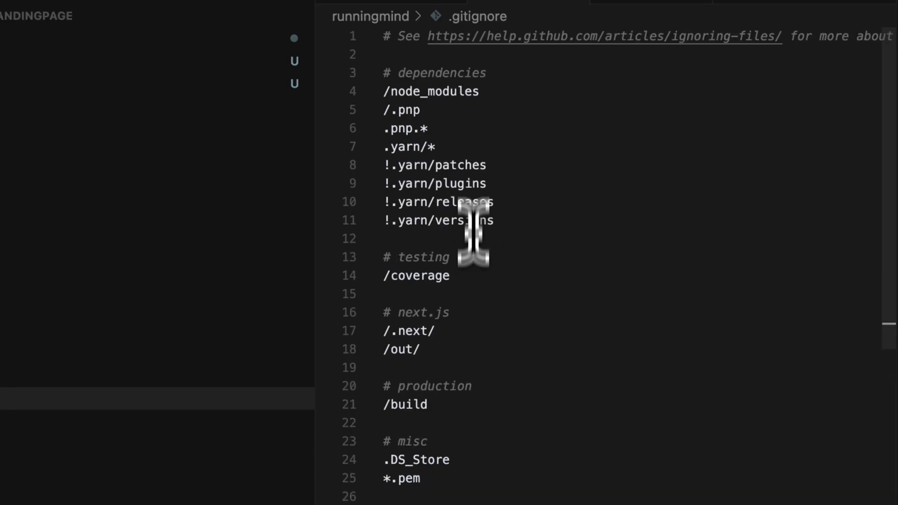
- Switch back to Cursor and view the .gitignore excluding dependencies and build output
left_click(407, 91)
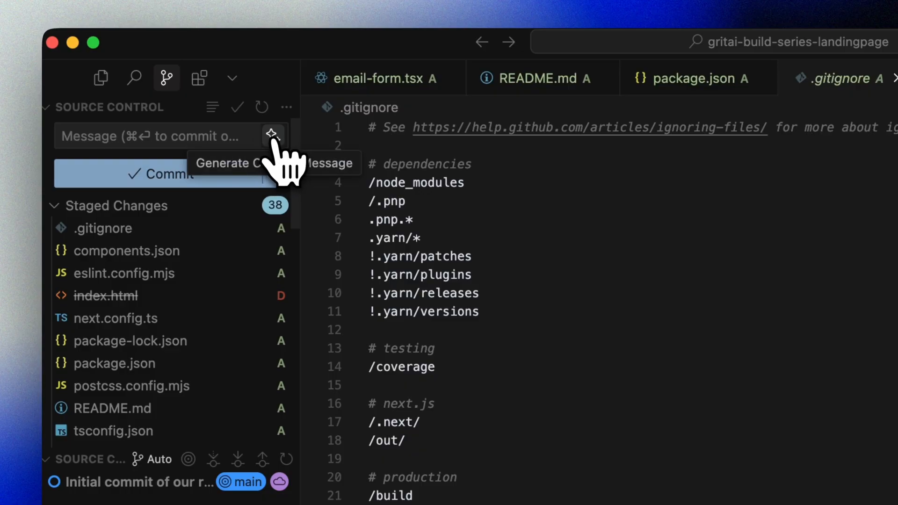
- Generate a setup commit message for the 38 staged changes and Commit & Push to main
left_click(272, 136)
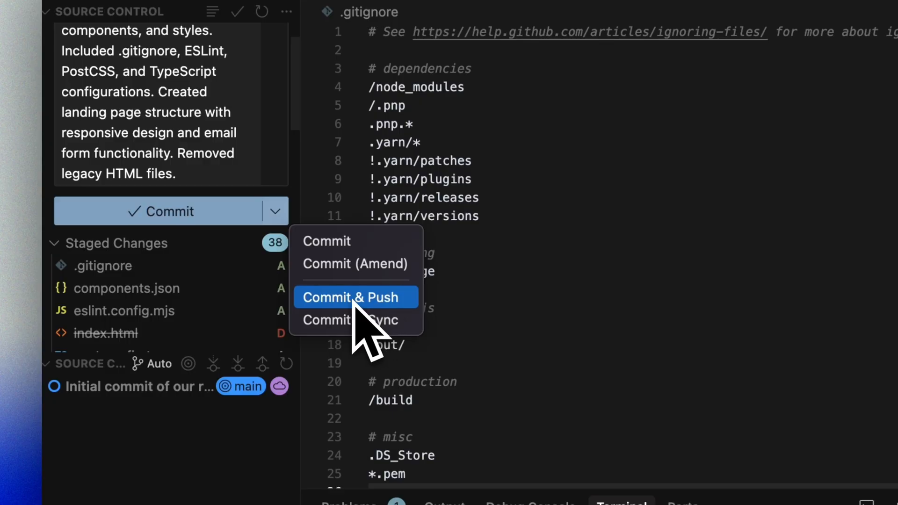
left_click(352, 296)
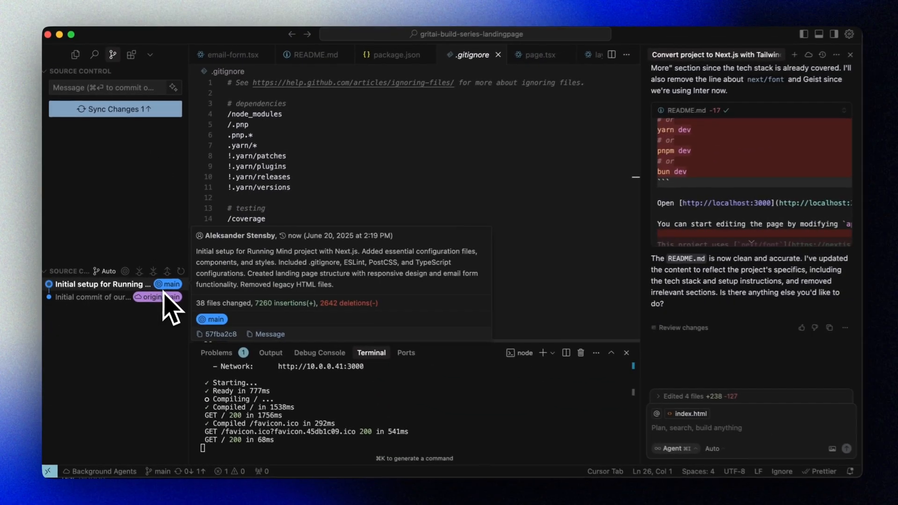
left_click(115, 109)
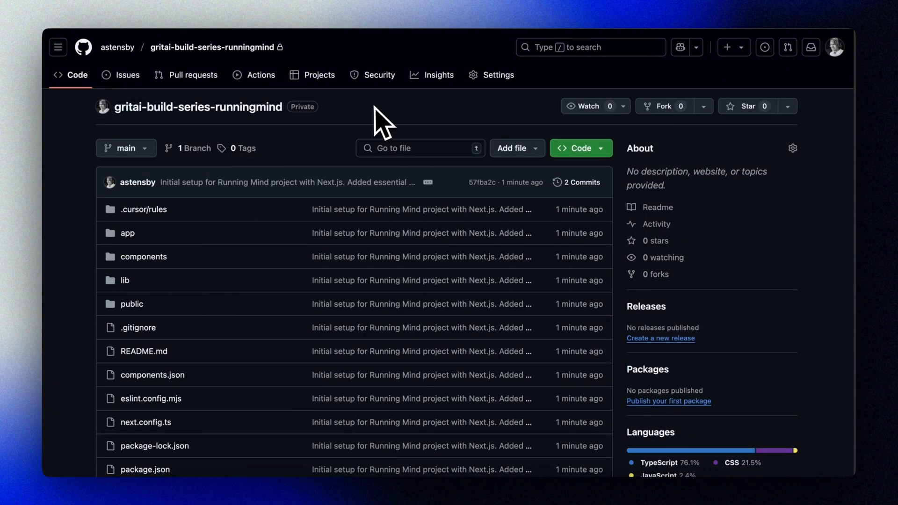
- Scroll the GitHub repository page down to the pushed files and Running Mind README
scroll("down", 3)
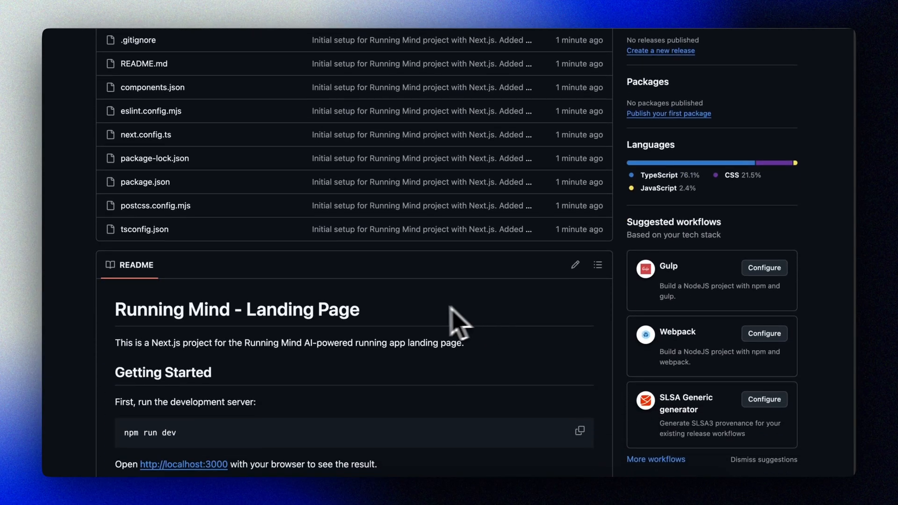
scroll("down", 3)
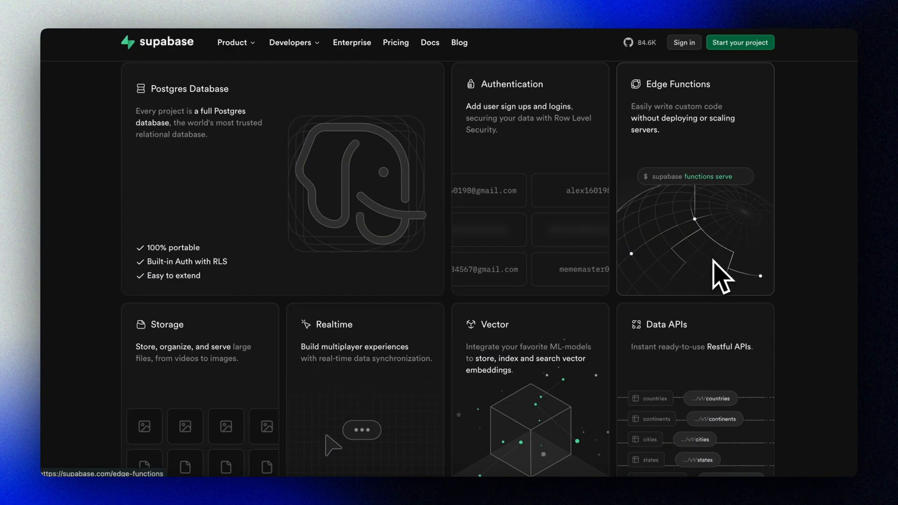
- Sign in to Supabase with GitHub and view the Next.js App Router page.tsx connection sample
scroll("down", 3)
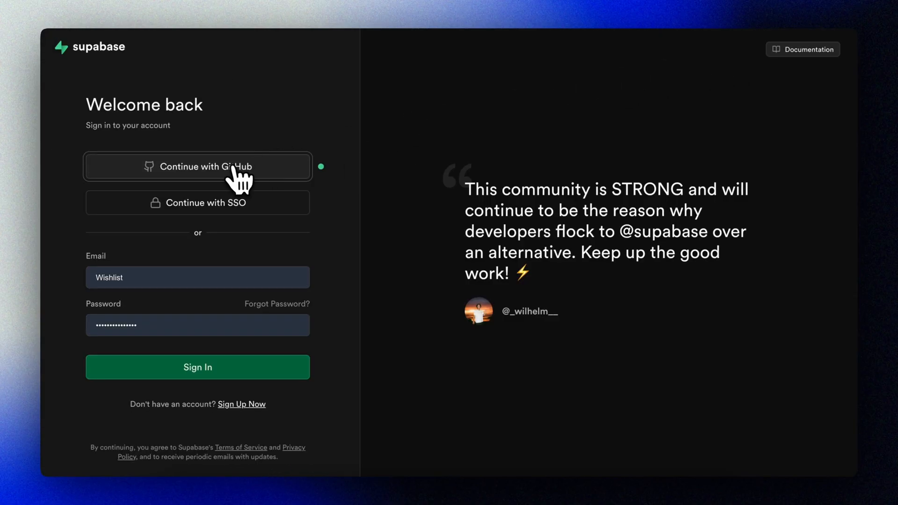
left_click(197, 166)
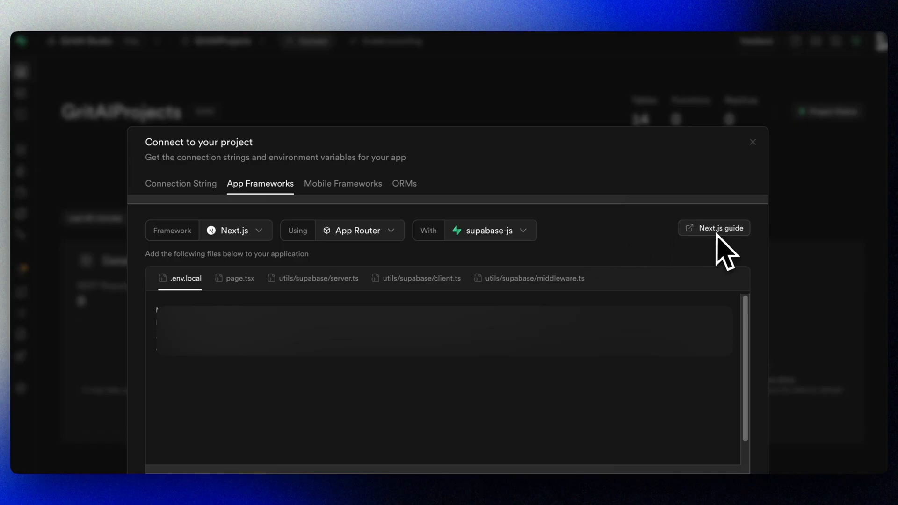
left_click(233, 277)
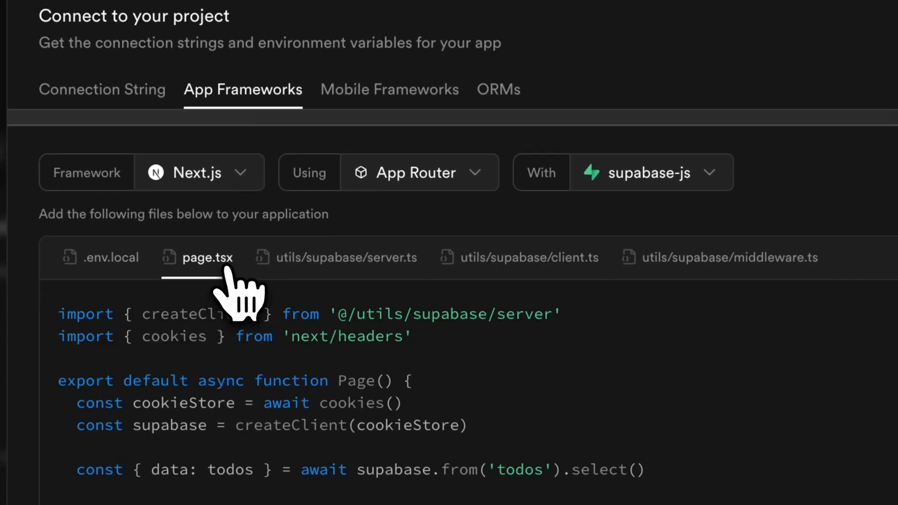
left_click(343, 257)
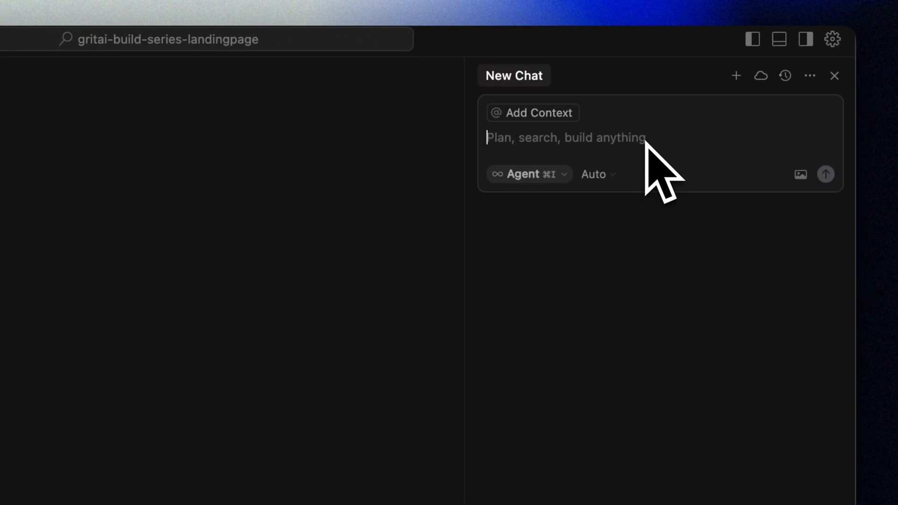
- Send the agent a Supabase magic-link login, /login and /dashboard redirect request with supabase.mdc rules attached
type("Set up Supabase client in this Next.js app. Implement login with magic link. Create a /login route and redirect authenticated users to /dashboard")
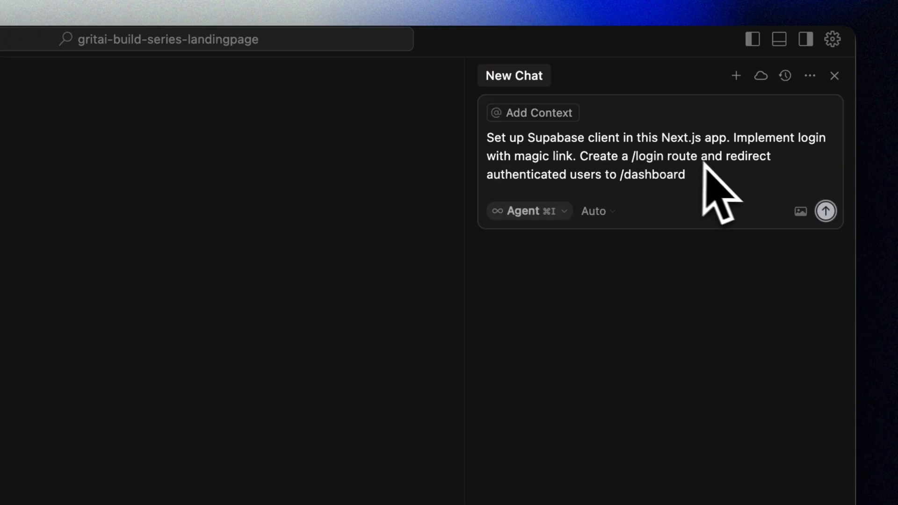
type("@")
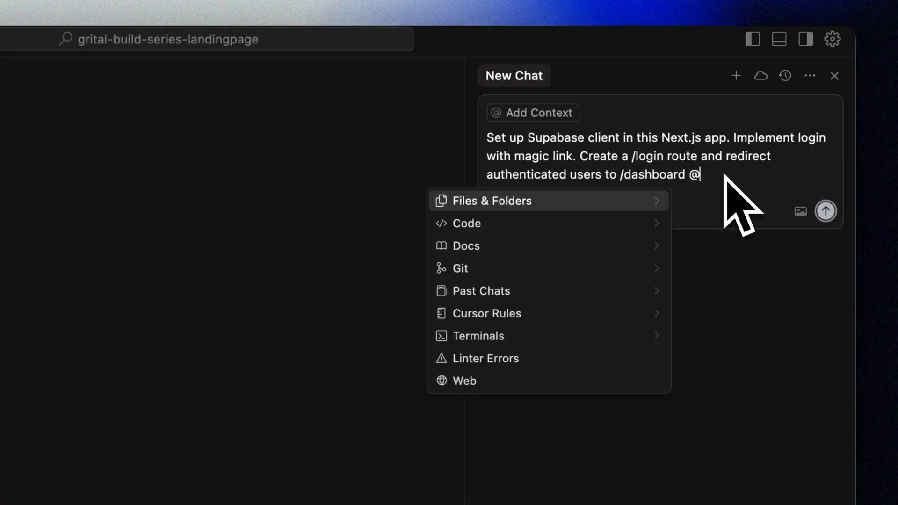
left_click(486, 313)
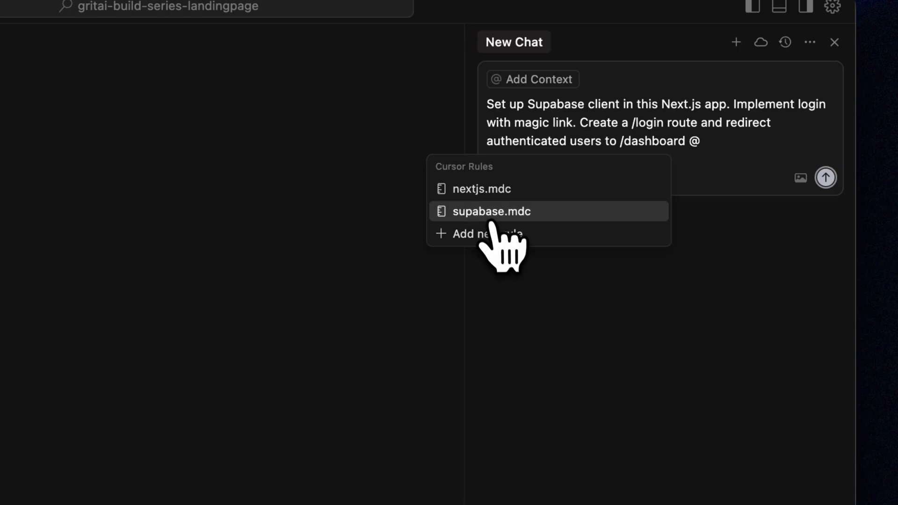
left_click(491, 211)
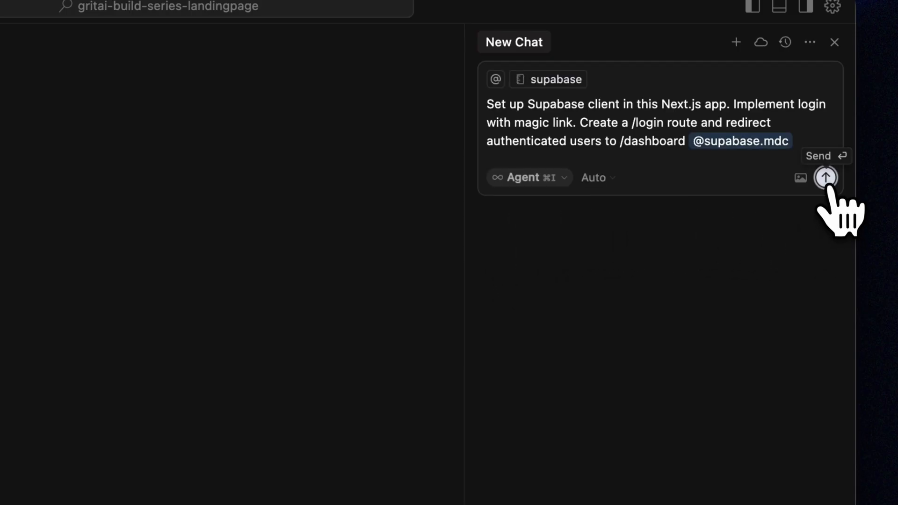
left_click(825, 177)
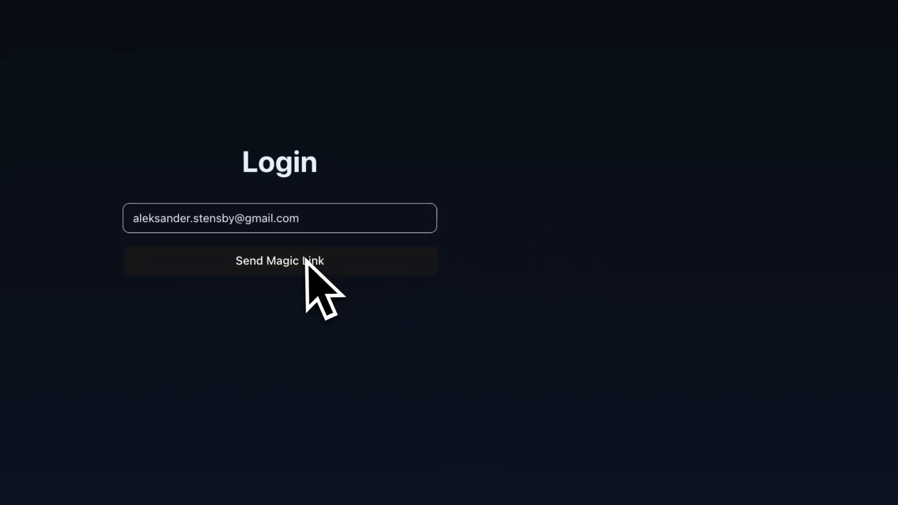
mouse_move(310, 286)
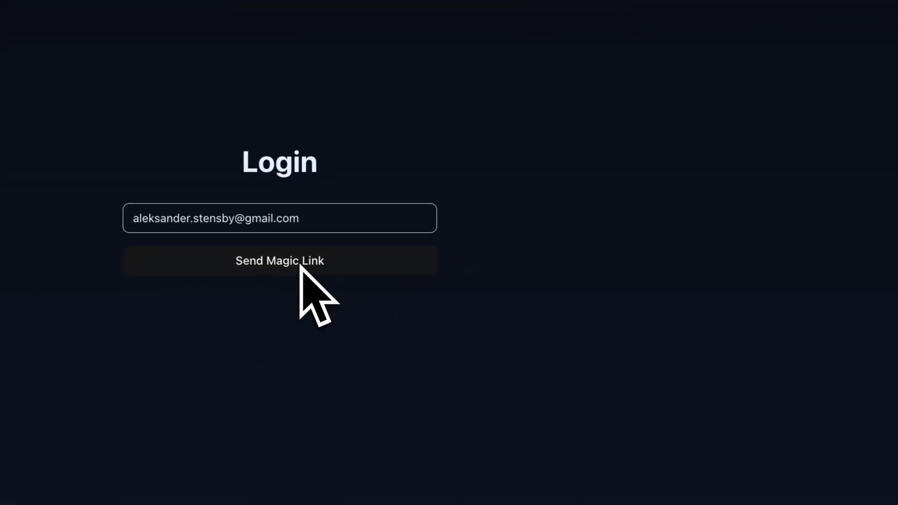
- Send a magic link for the entered email and follow the Log In link from the GritAI email
left_click(280, 261)
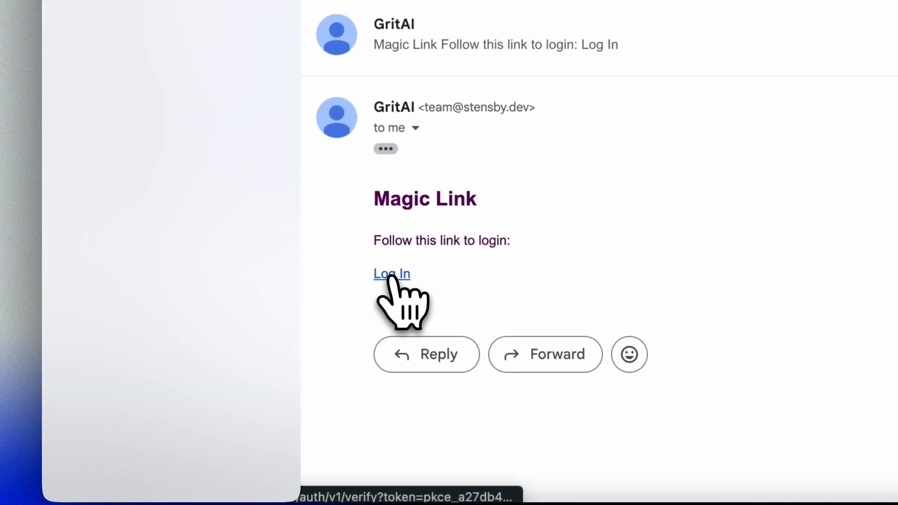
left_click(391, 274)
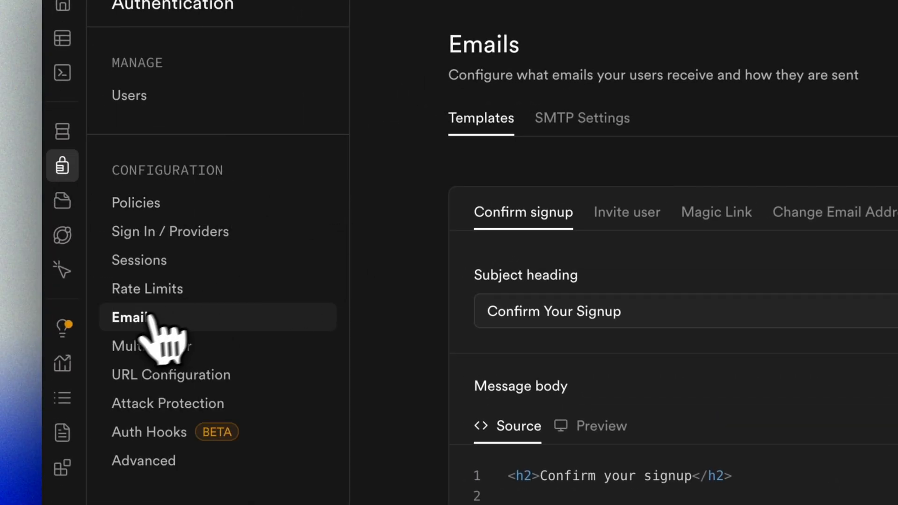
- Review the Magic Link email template under Authentication > Emails
left_click(716, 212)
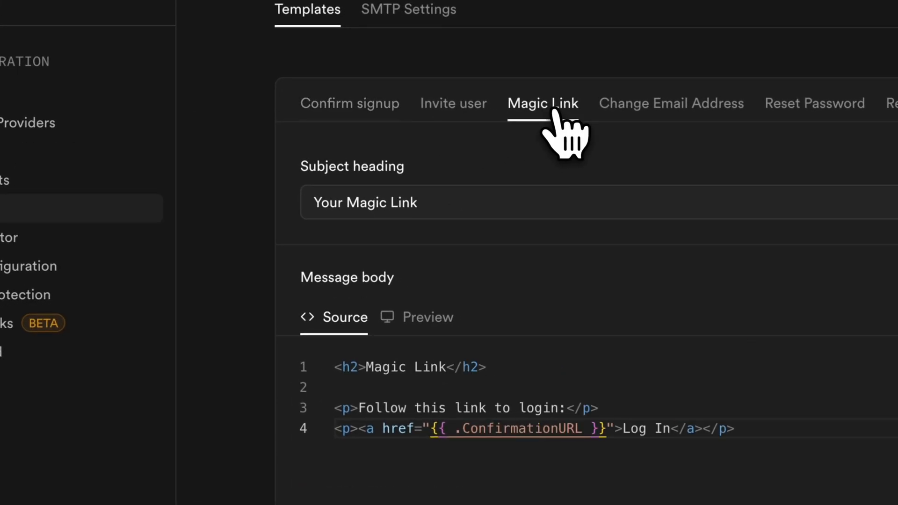
scroll("down", 3)
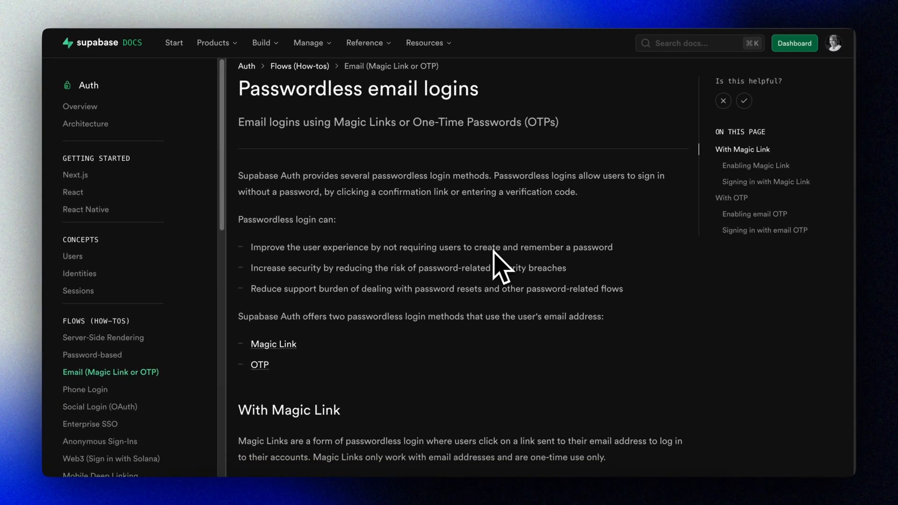
scroll("down", 3)
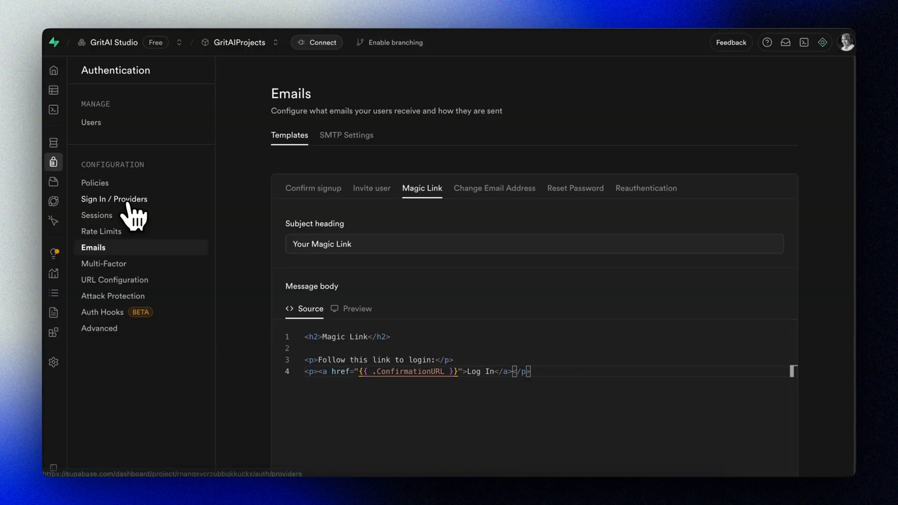
- Review the Sign In / Providers list and the Email provider details
left_click(114, 198)
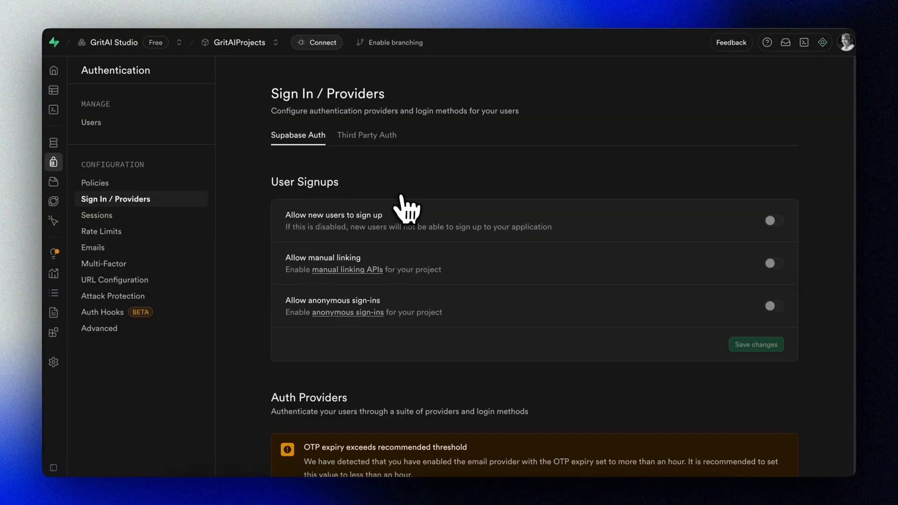
mouse_move(335, 301)
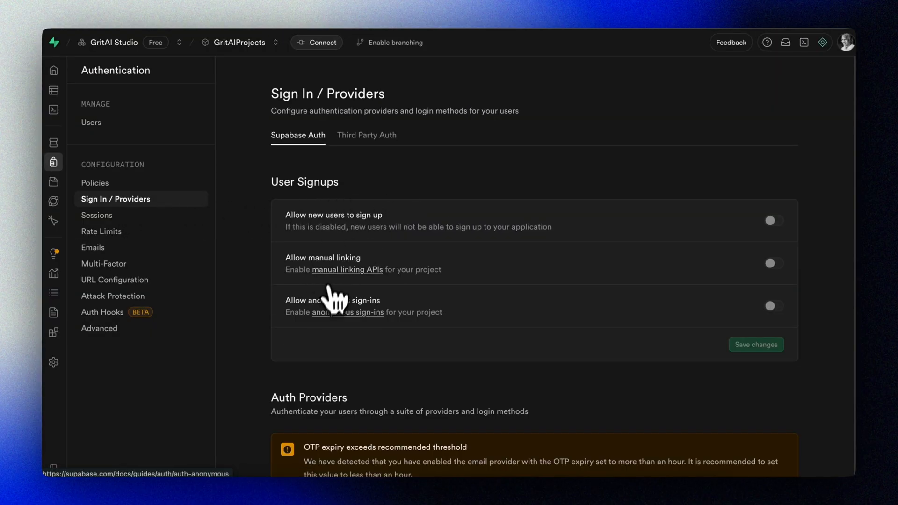
scroll("down", 3)
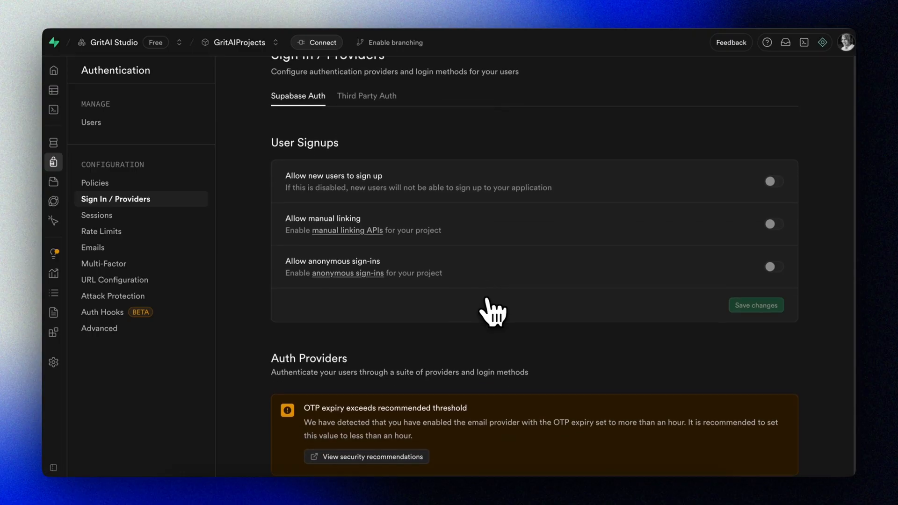
scroll("down", 3)
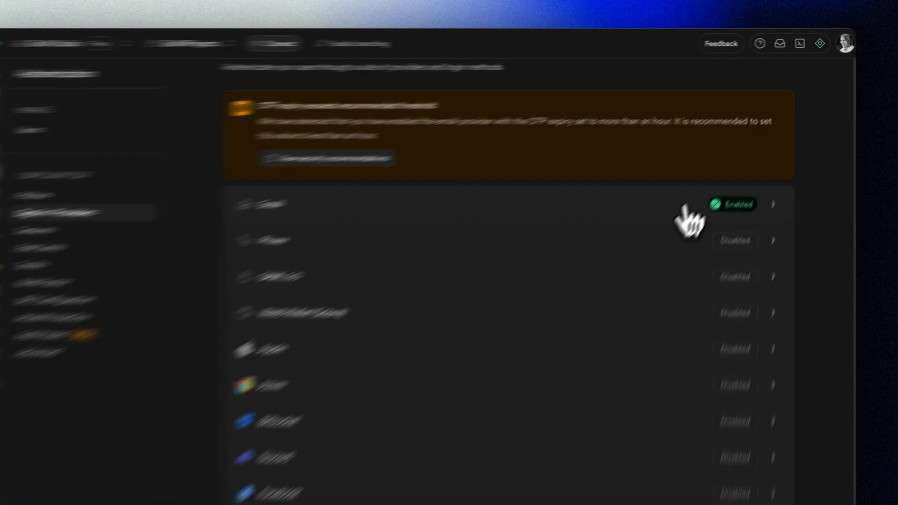
left_click(735, 205)
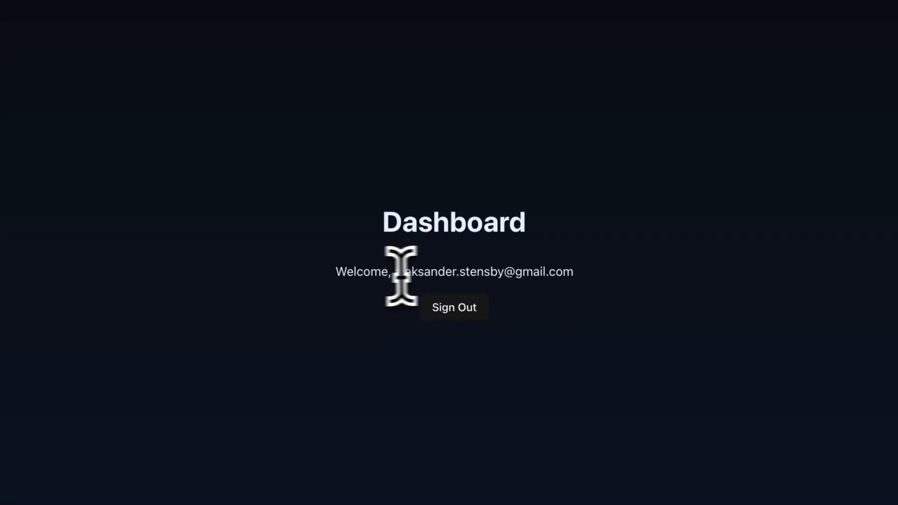
- Sign out of the dashboard and visit the site to land back on /login
left_click(454, 307)
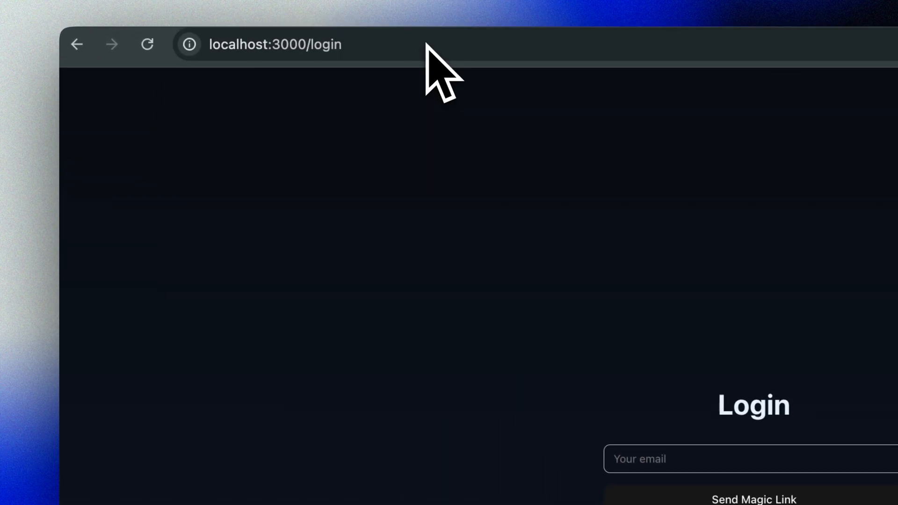
left_click(275, 45)
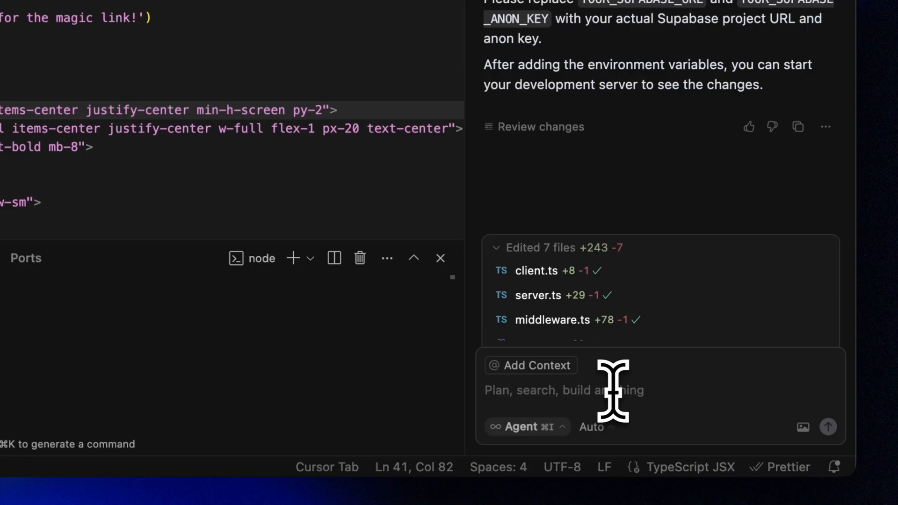
- Ask the agent to make the root page public, keep /dashboard protected and add a login button
type("Great - now all pages requires login, but we want the root page to be available to everyone, but routes such as /dashboard requires login. Can you help me update this logic and add a login button on the main page?")
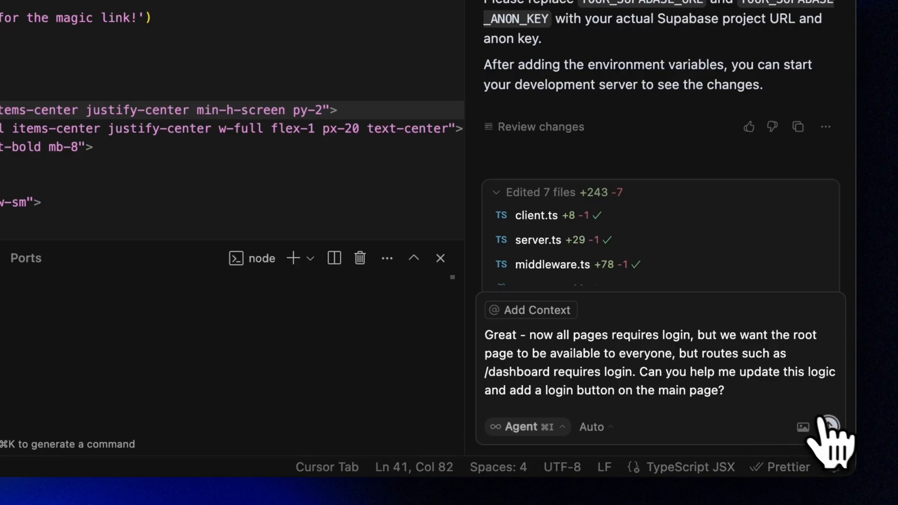
mouse_move(826, 426)
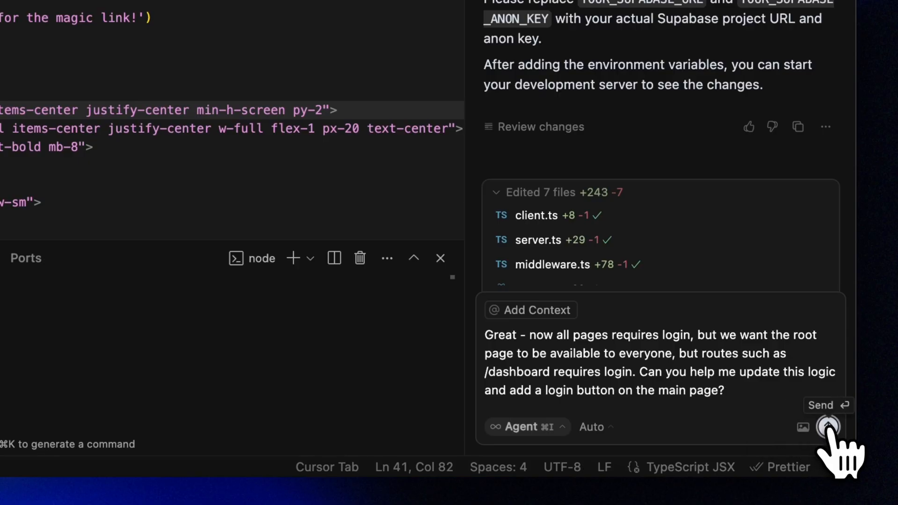
left_click(826, 426)
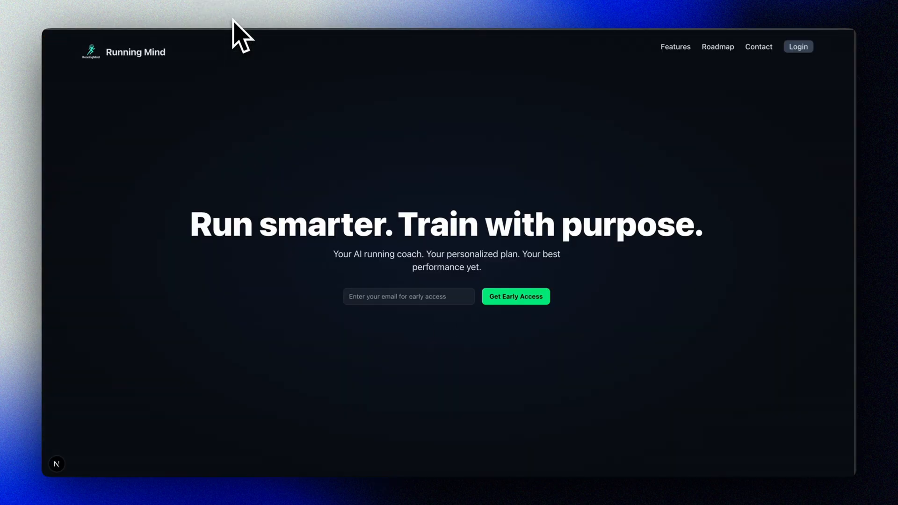
mouse_move(798, 46)
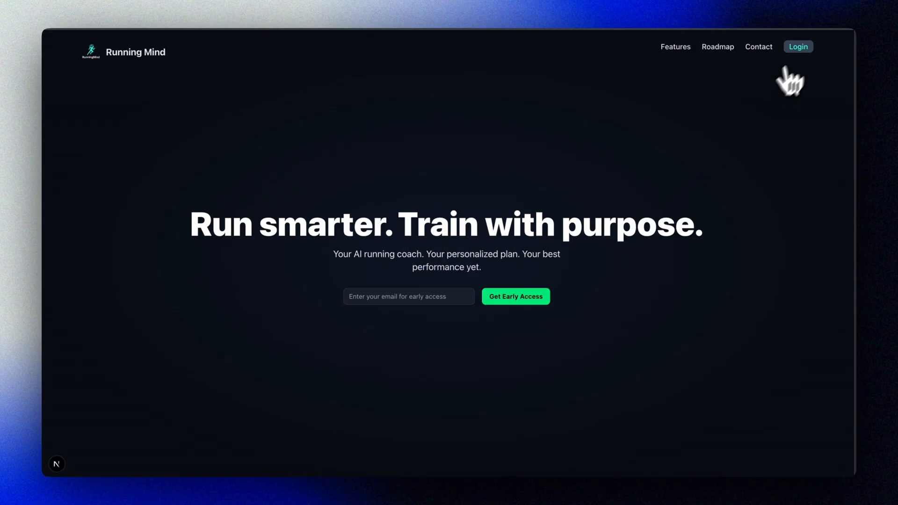
- Go to Login from the landing nav and request a magic link for the email
left_click(797, 47)
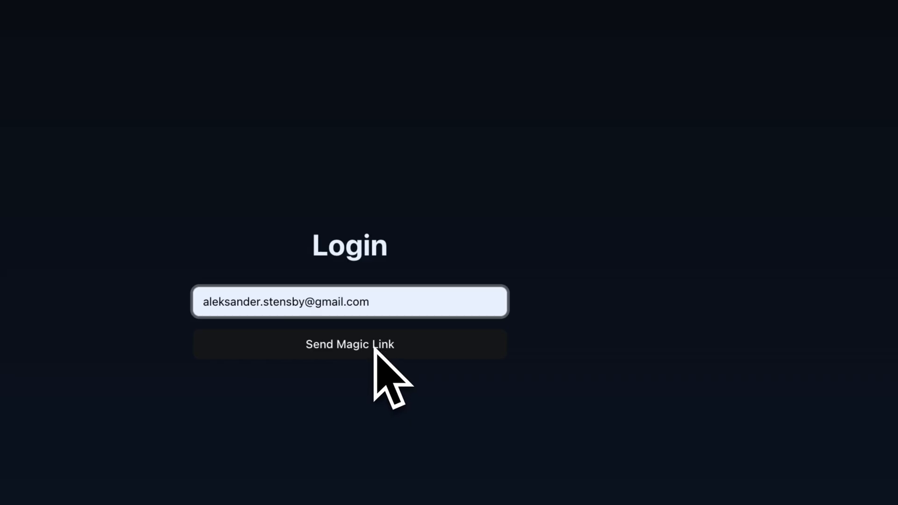
left_click(349, 344)
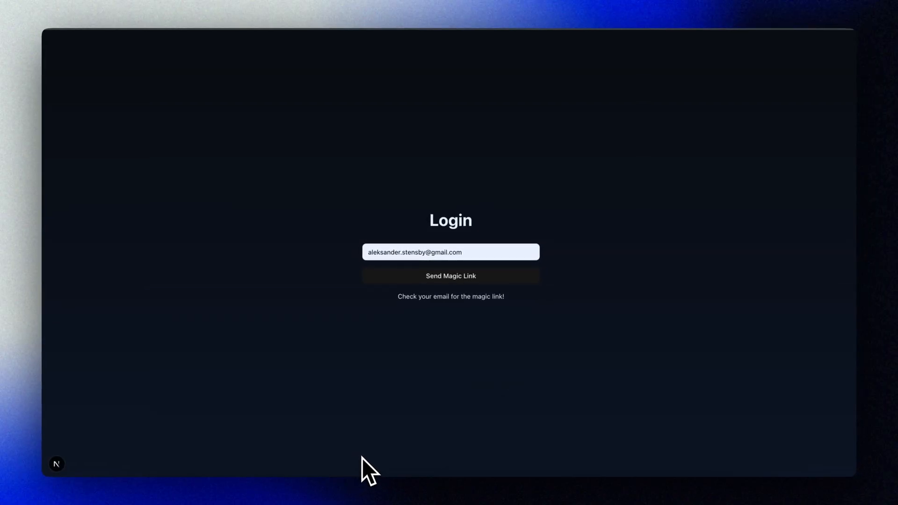
left_click(450, 275)
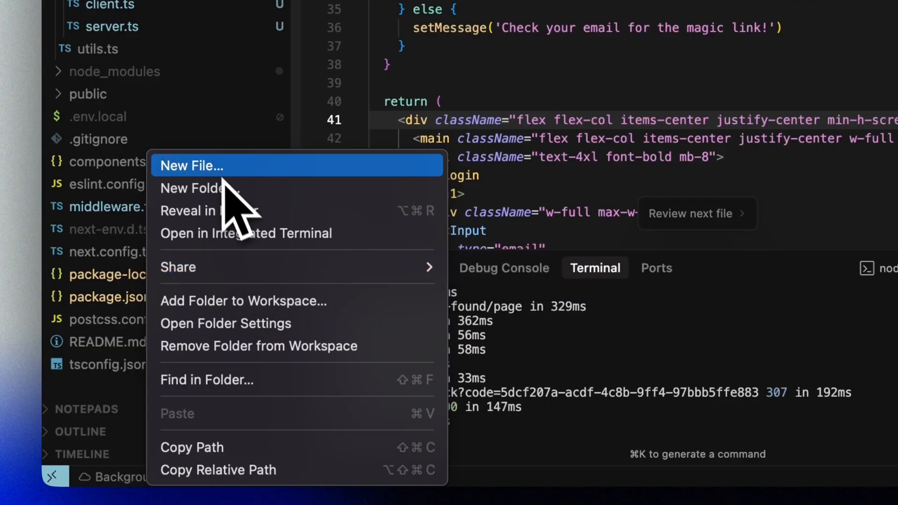
- Start a new file in the explorer so the agent rewrites README.md for Running Mind
left_click(192, 165)
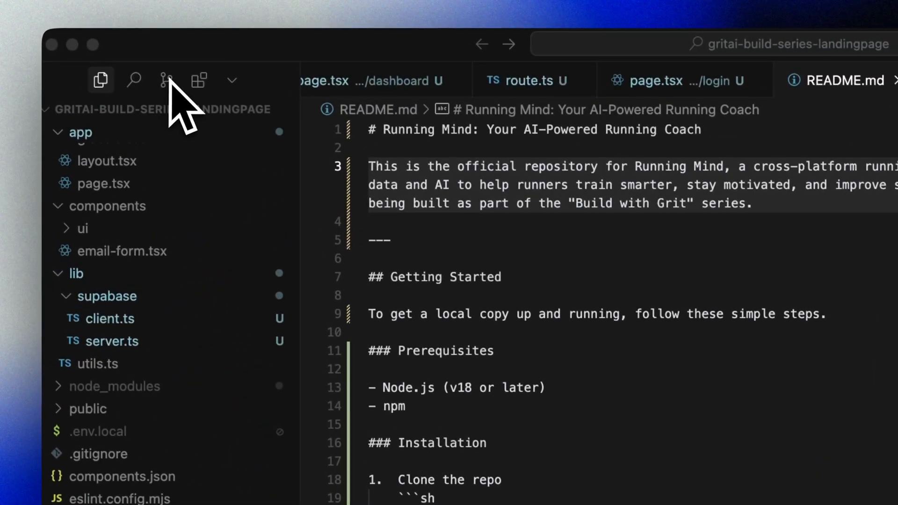
- Commit the Supabase authentication and README changes and sync the commit to origin/main
left_click(166, 81)
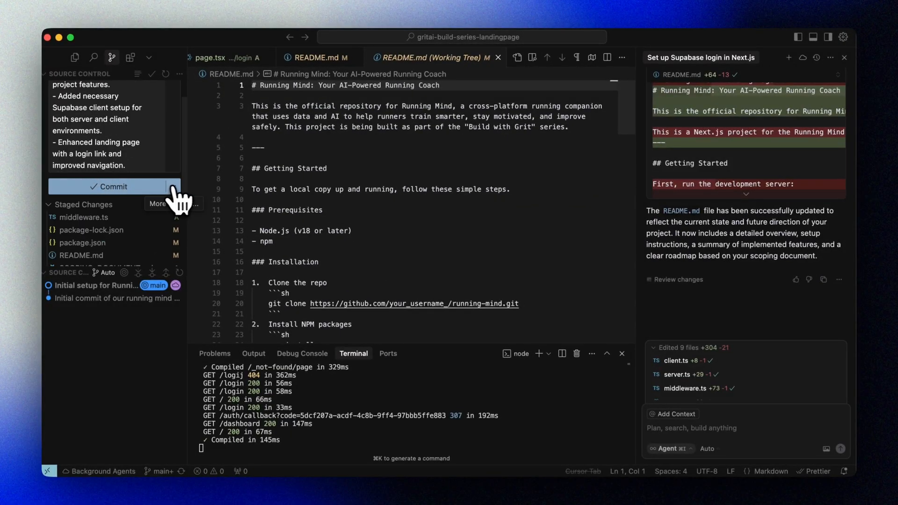
left_click(113, 186)
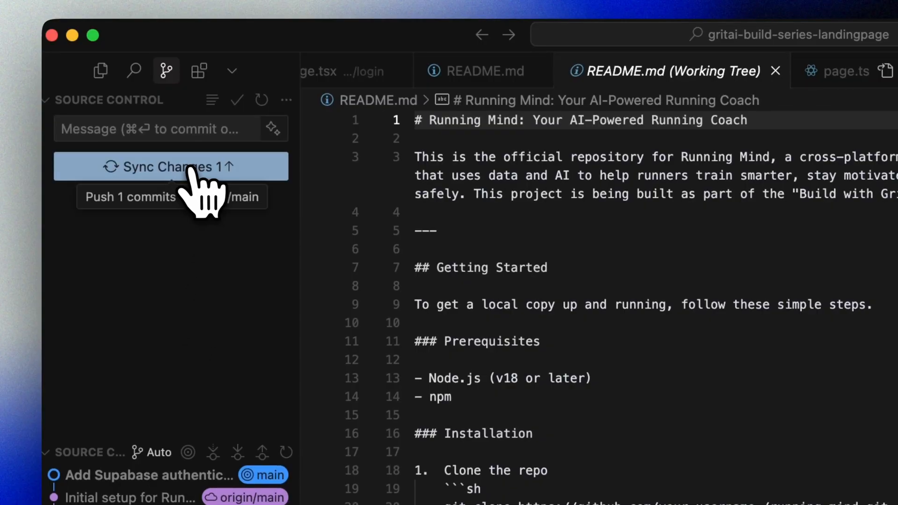
left_click(170, 166)
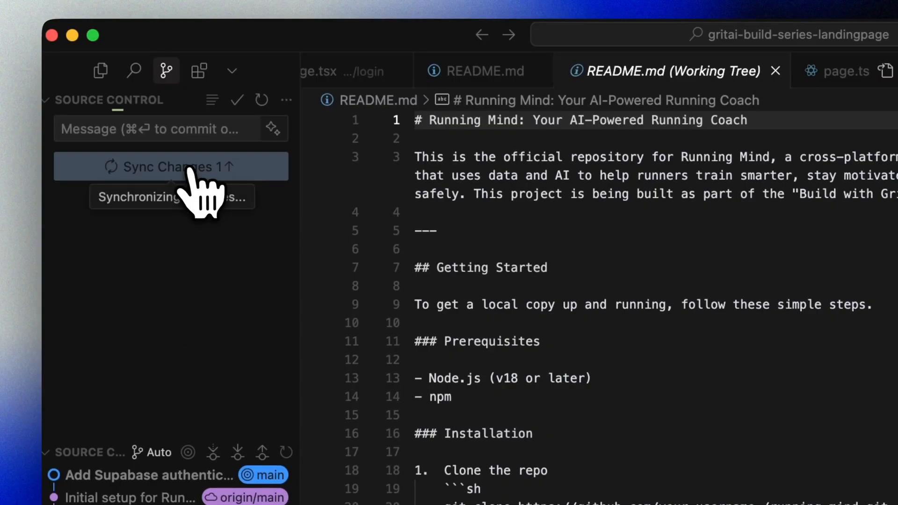